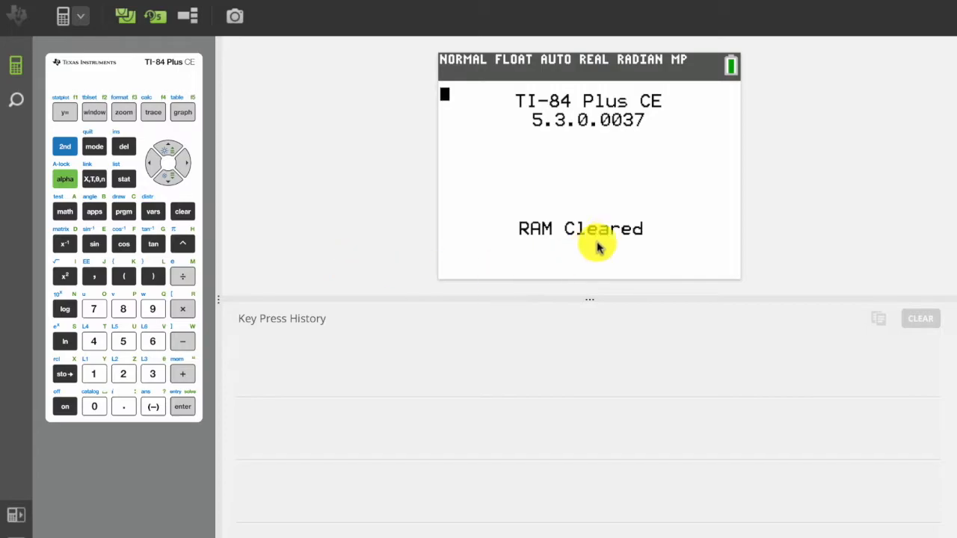
mouse_move(509, 329)
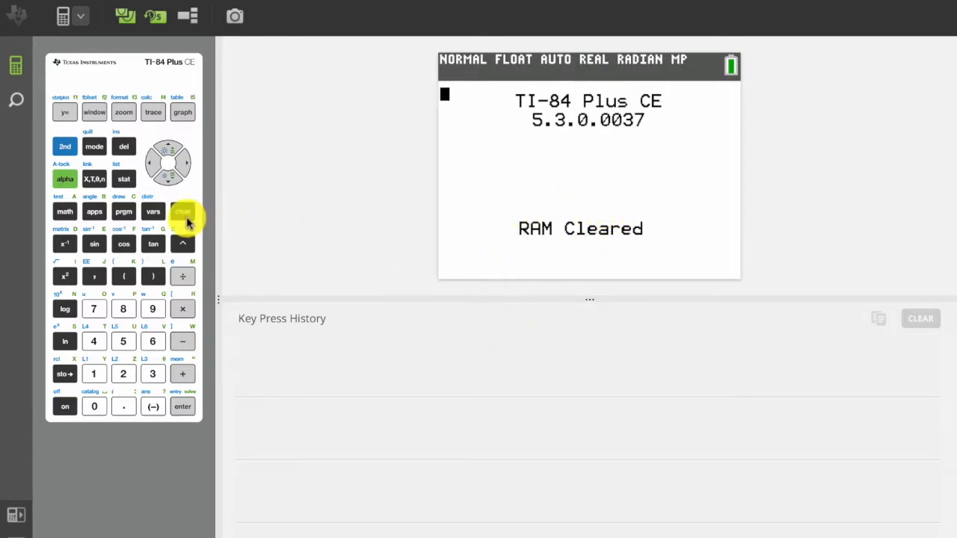
Wipe the RAM Cleared message so the home screen is empty
left_click(183, 211)
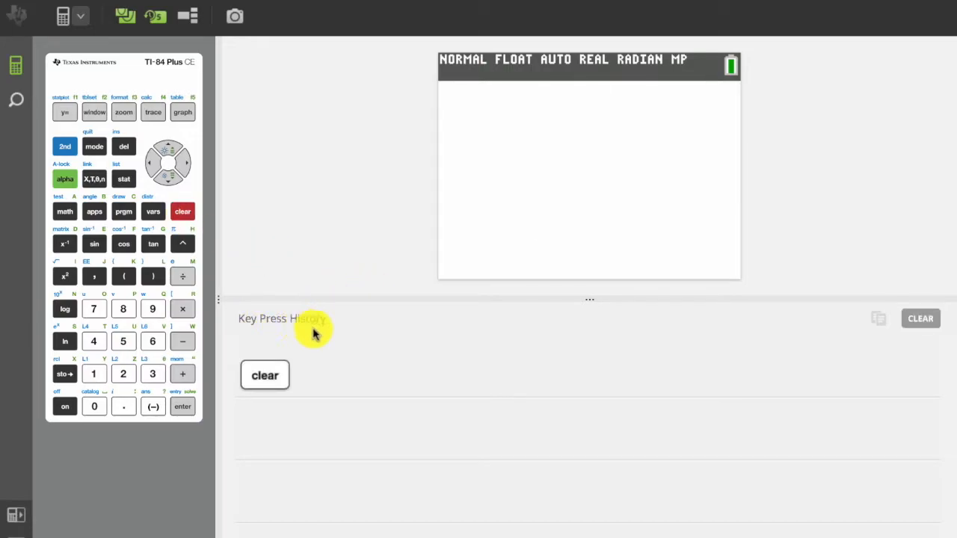
left_click(264, 374)
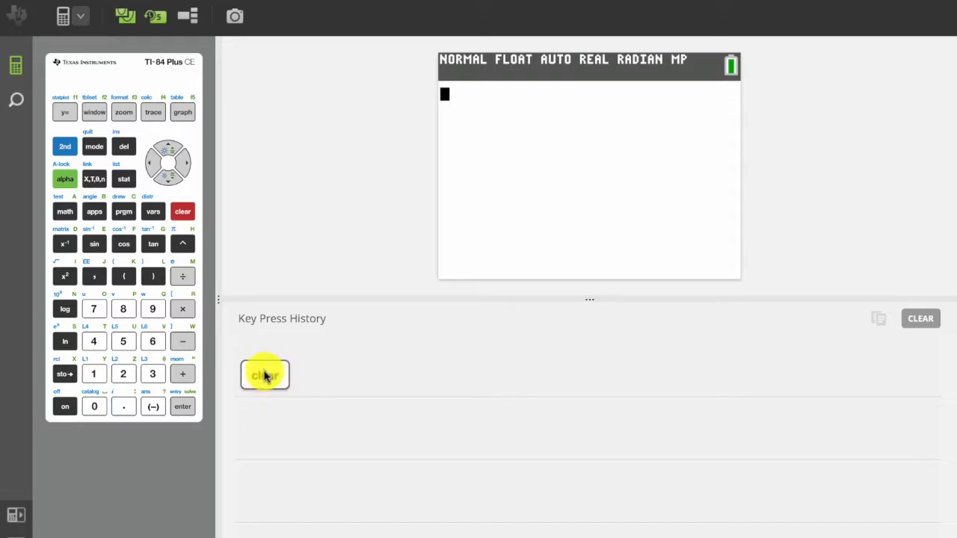
mouse_move(622, 383)
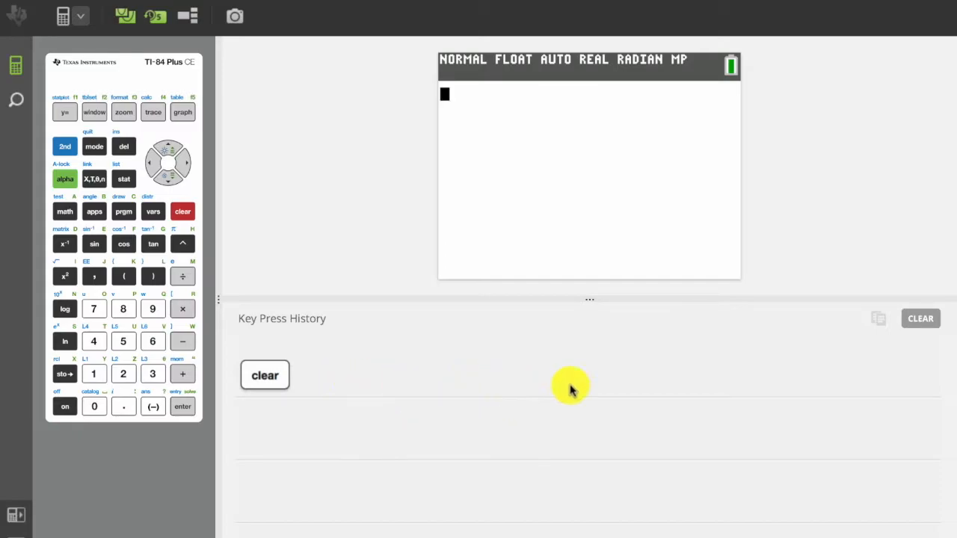
mouse_move(735, 417)
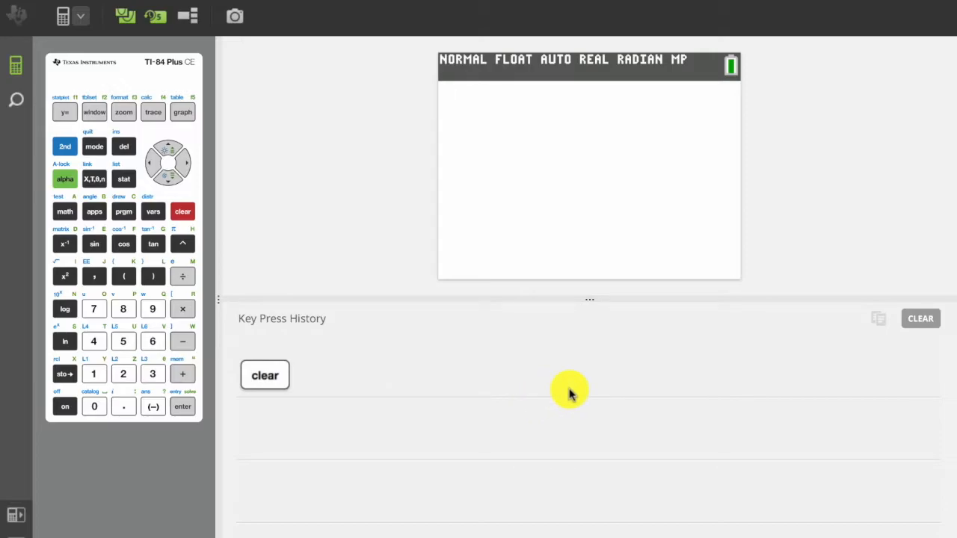
left_click(122, 211)
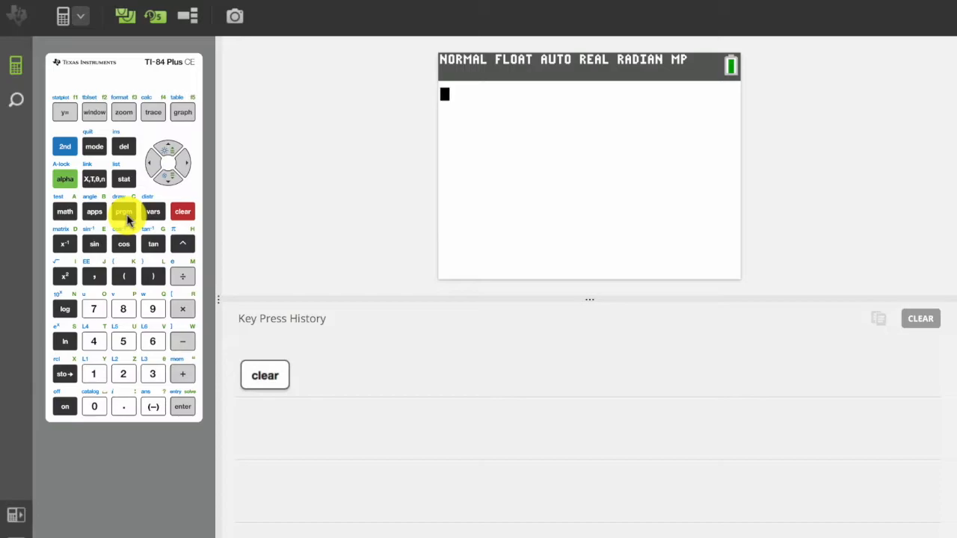
From the prgm NEW menu choose 1:Create New to start a program
left_click(122, 211)
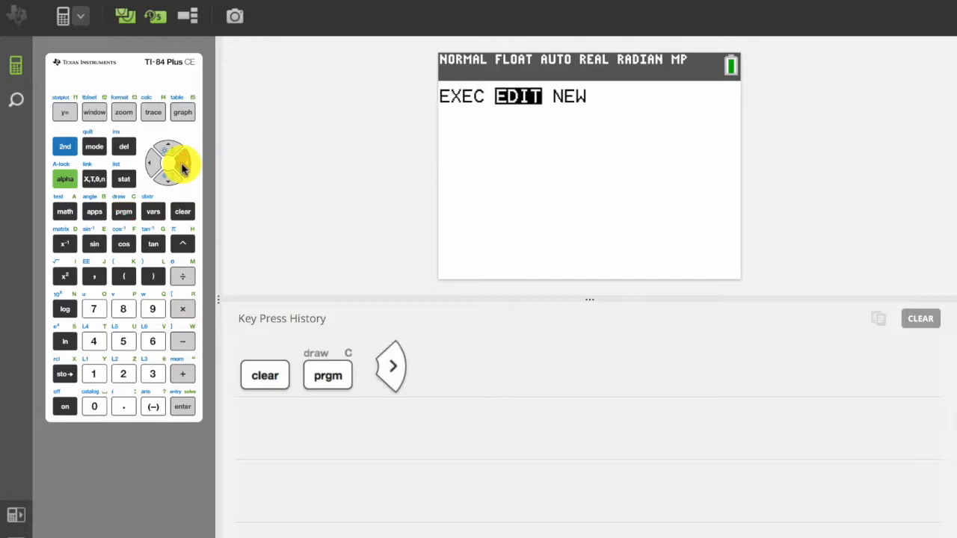
left_click(184, 163)
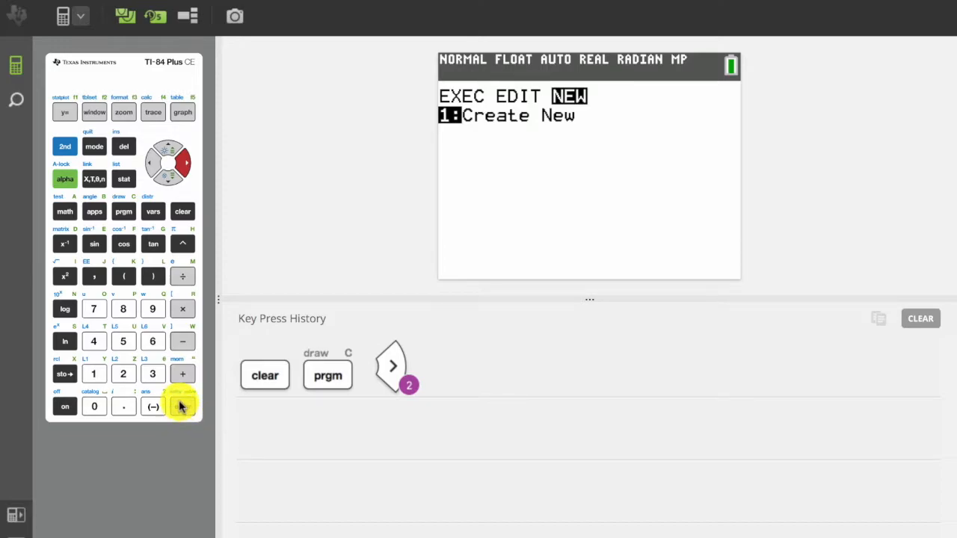
left_click(182, 407)
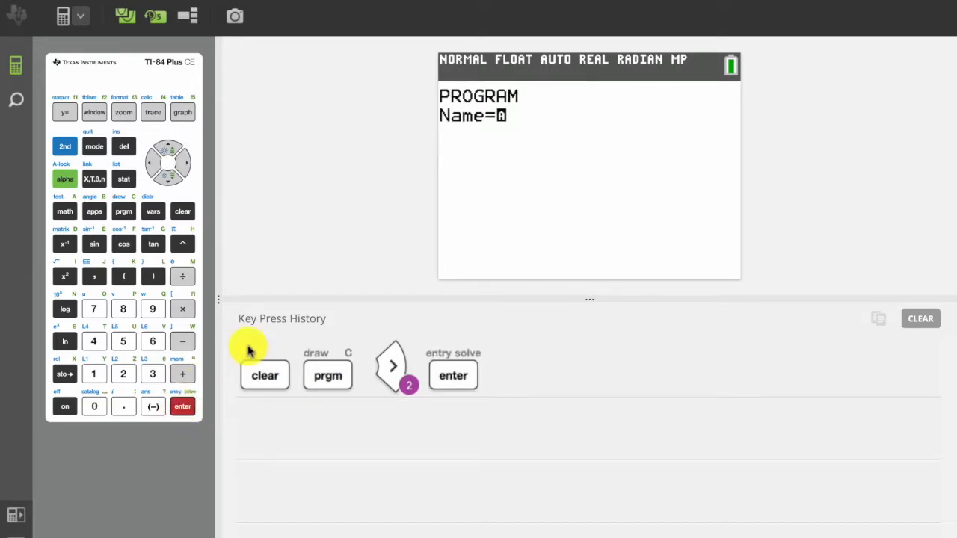
mouse_move(326, 266)
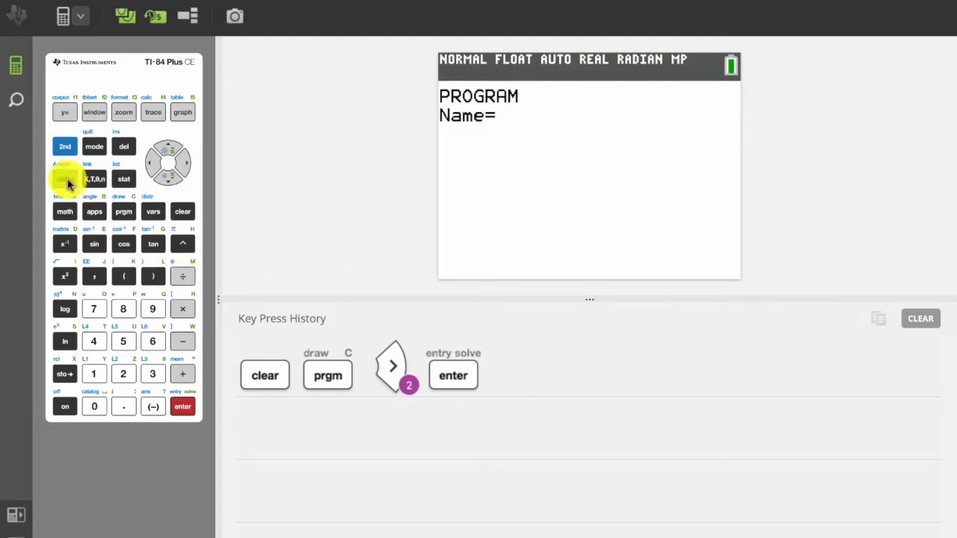
Name the new program QUADFORM and enter its empty editor
left_click(64, 180)
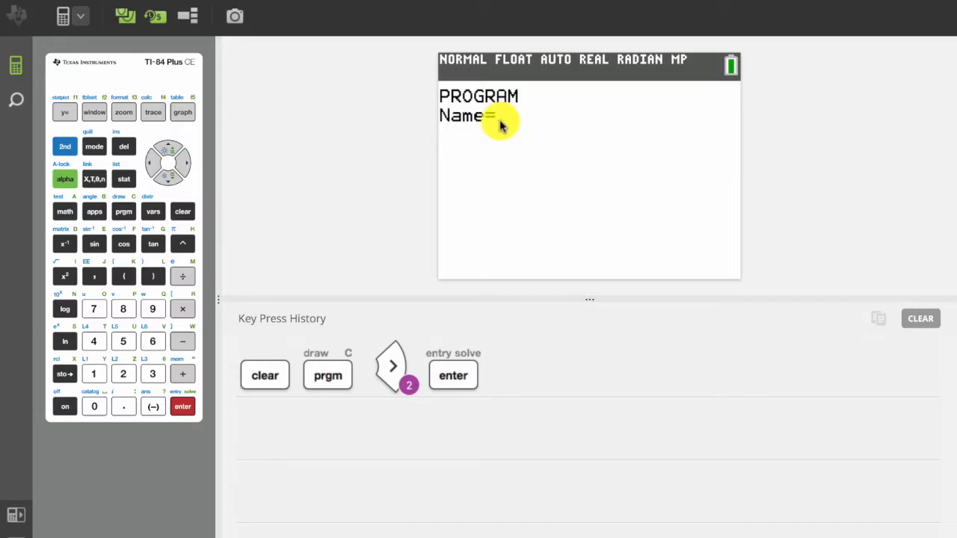
mouse_move(478, 164)
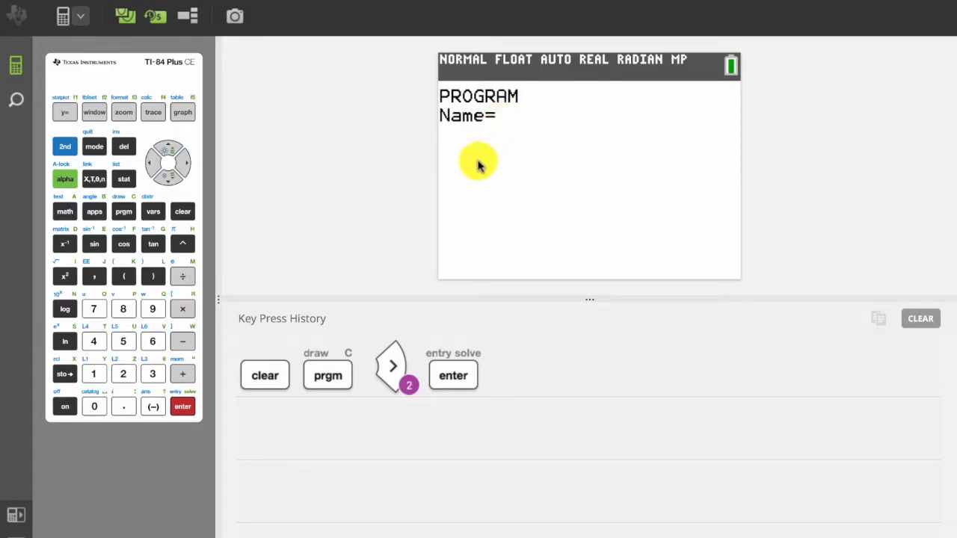
left_click(65, 179)
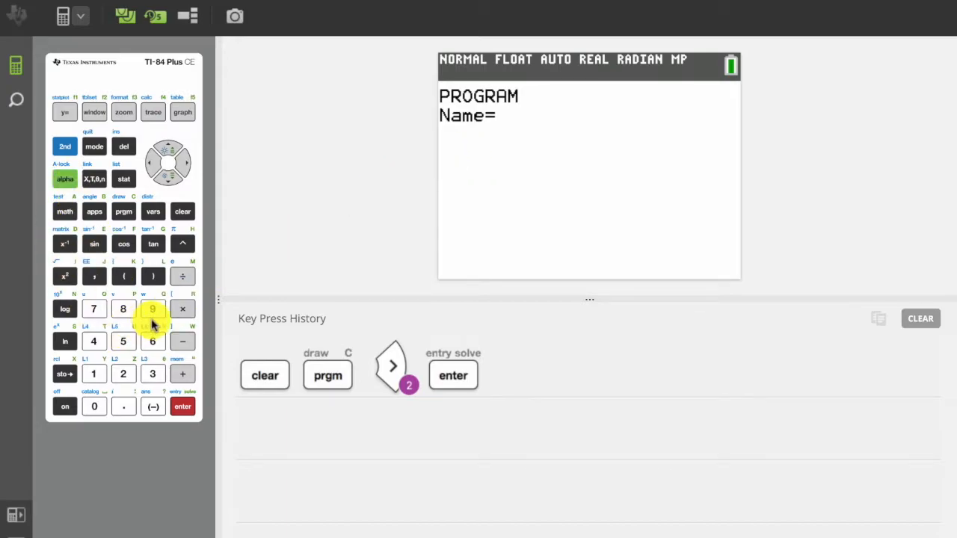
mouse_move(123, 341)
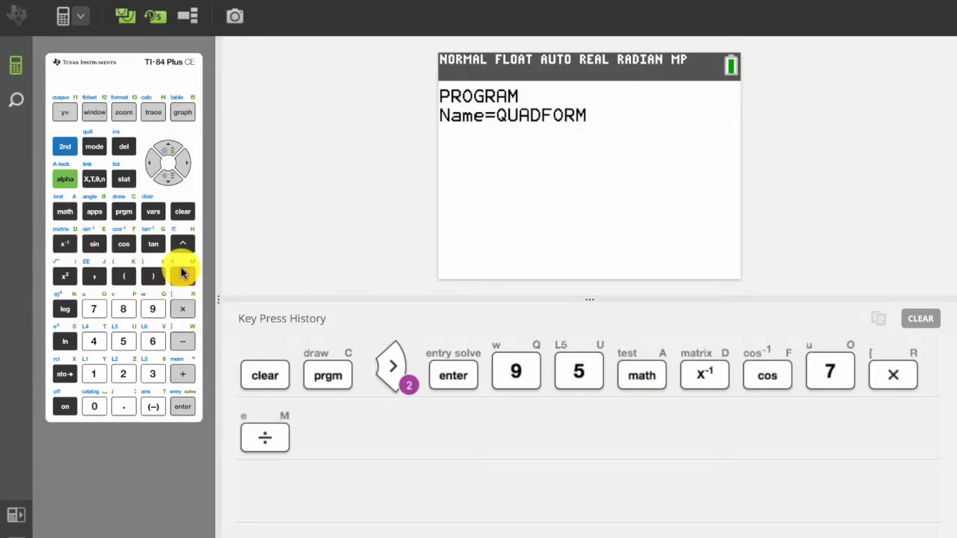
left_click(183, 277)
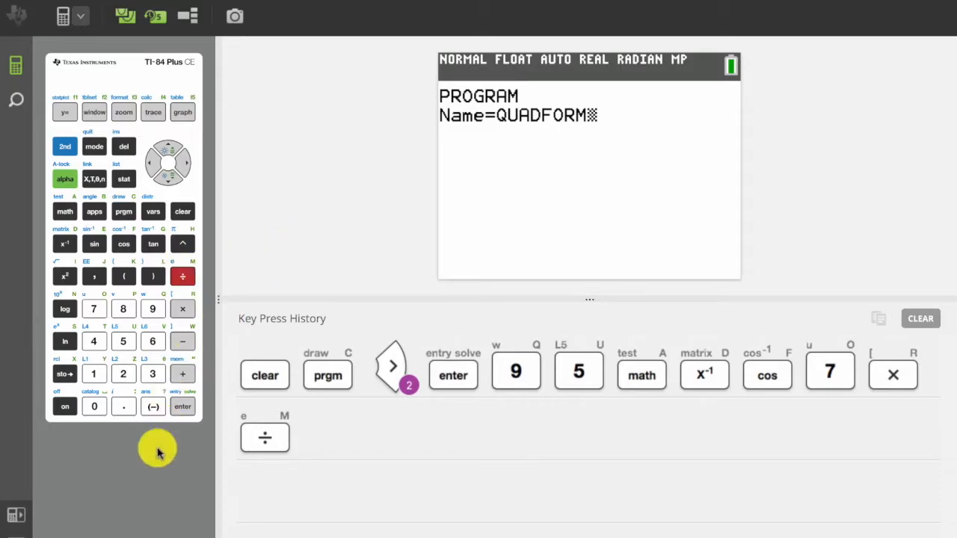
left_click(182, 407)
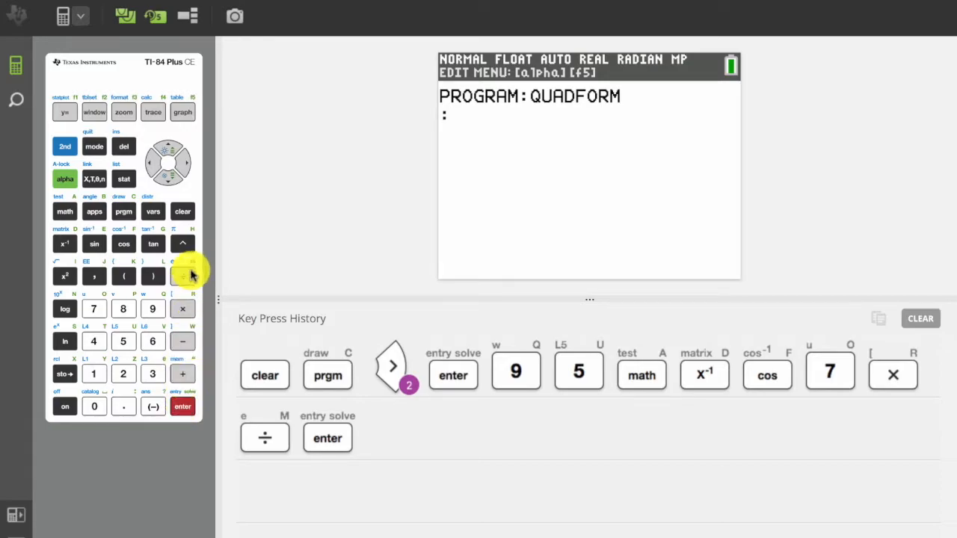
Make the first program line read Prompt A,B,C
left_click(123, 211)
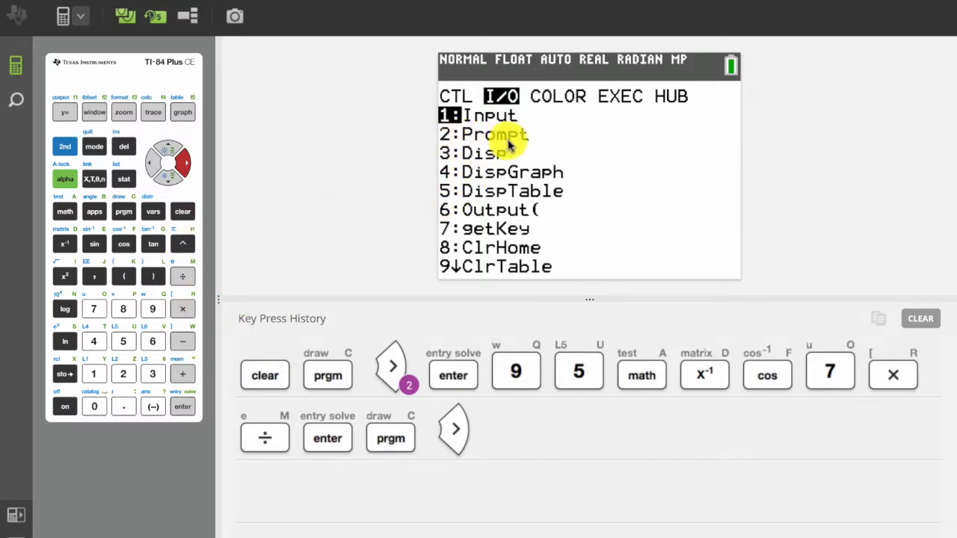
left_click(171, 180)
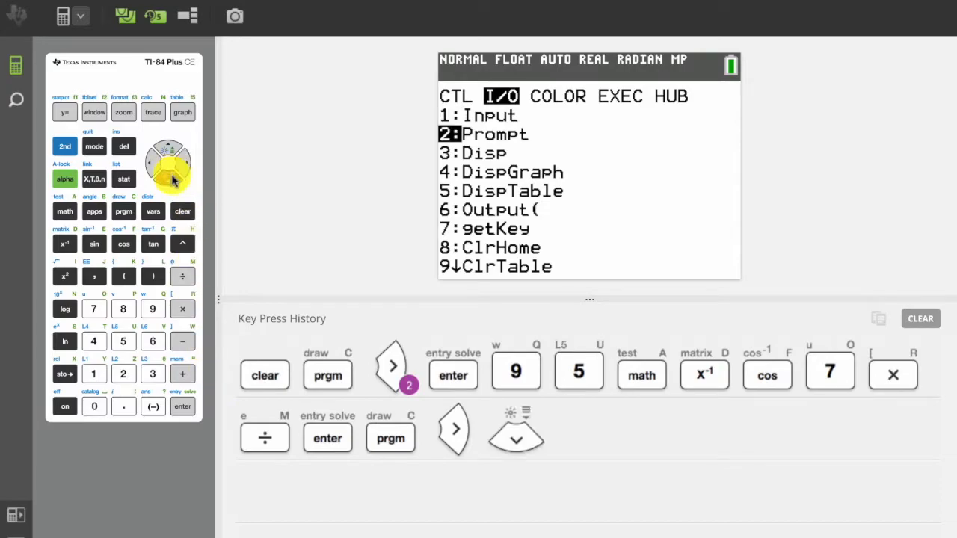
left_click(182, 407)
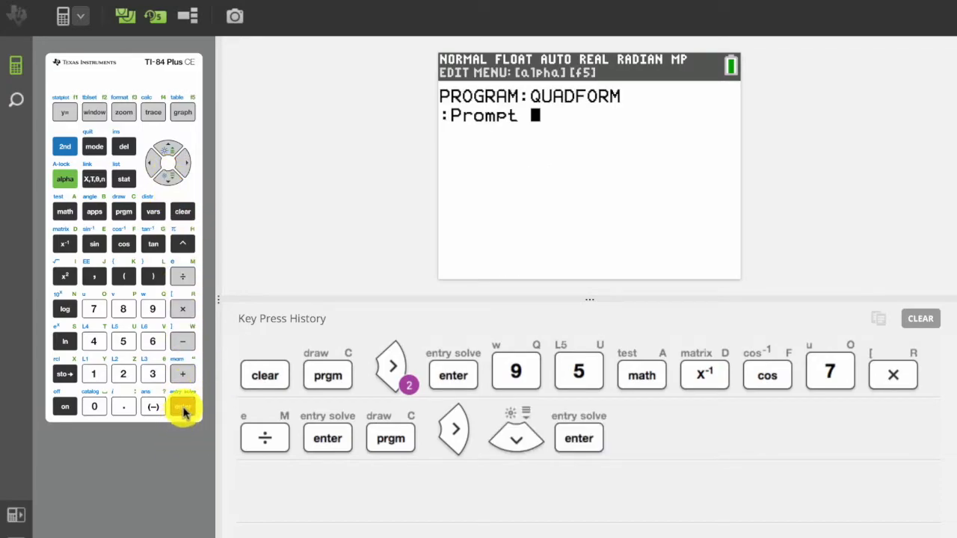
left_click(182, 406)
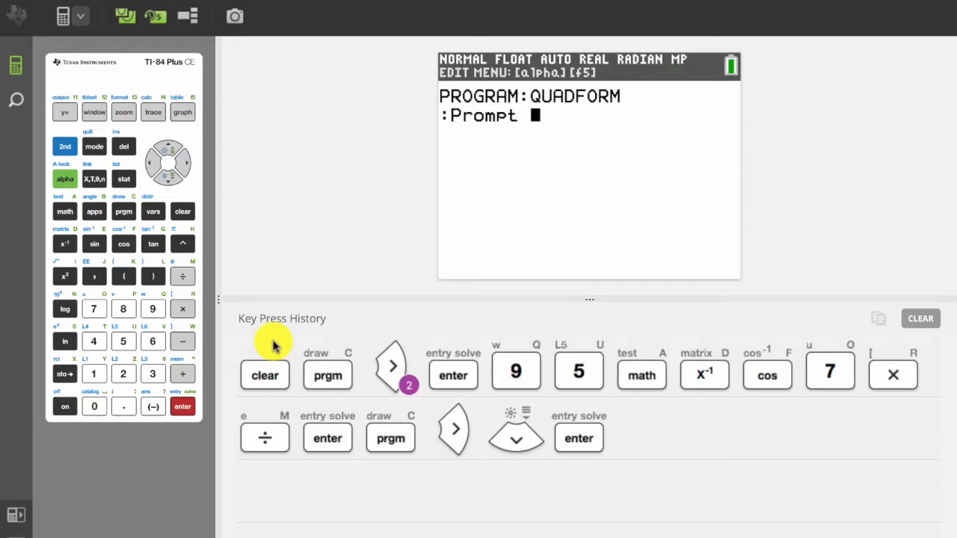
mouse_move(172, 237)
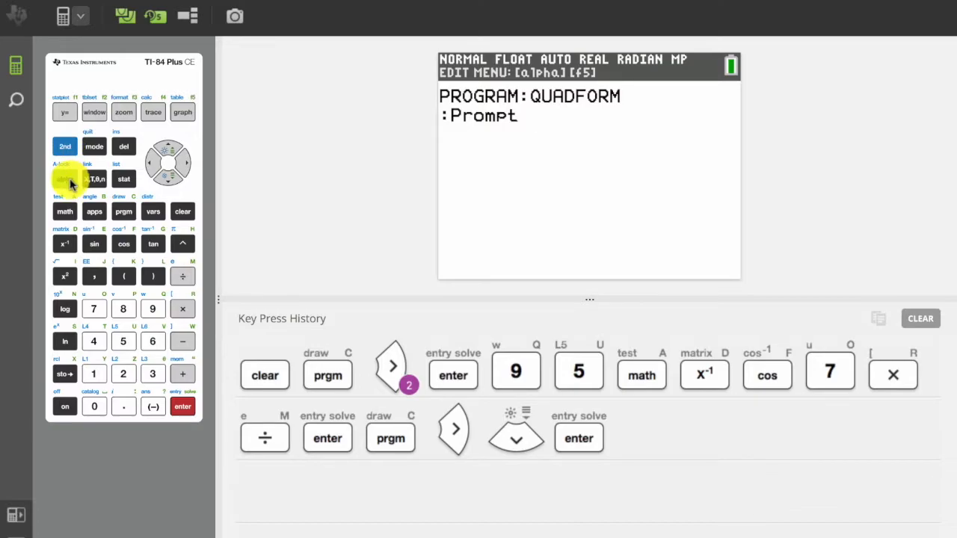
left_click(64, 180)
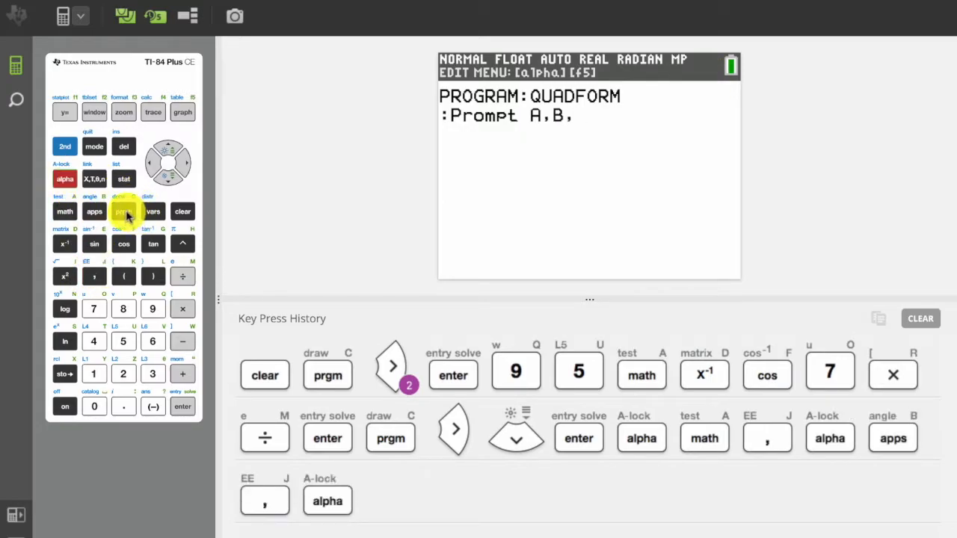
left_click(123, 211)
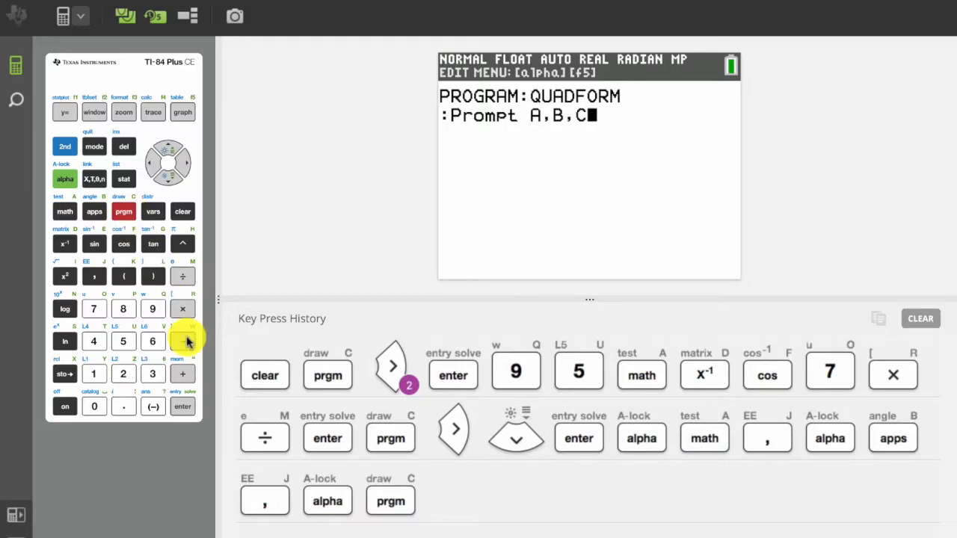
left_click(183, 407)
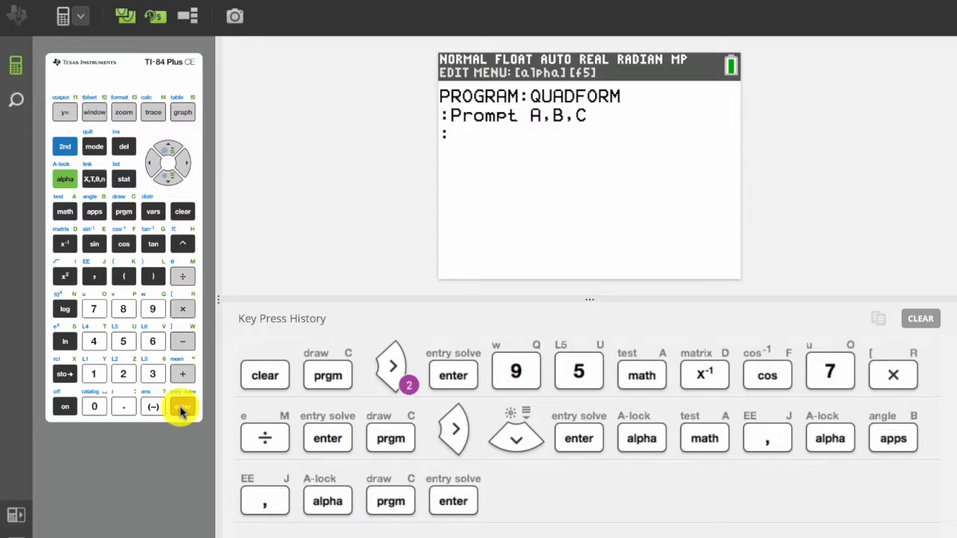
Enter the line (-B+√(B²-4AC))/(2A)→D as the second program line
left_click(182, 407)
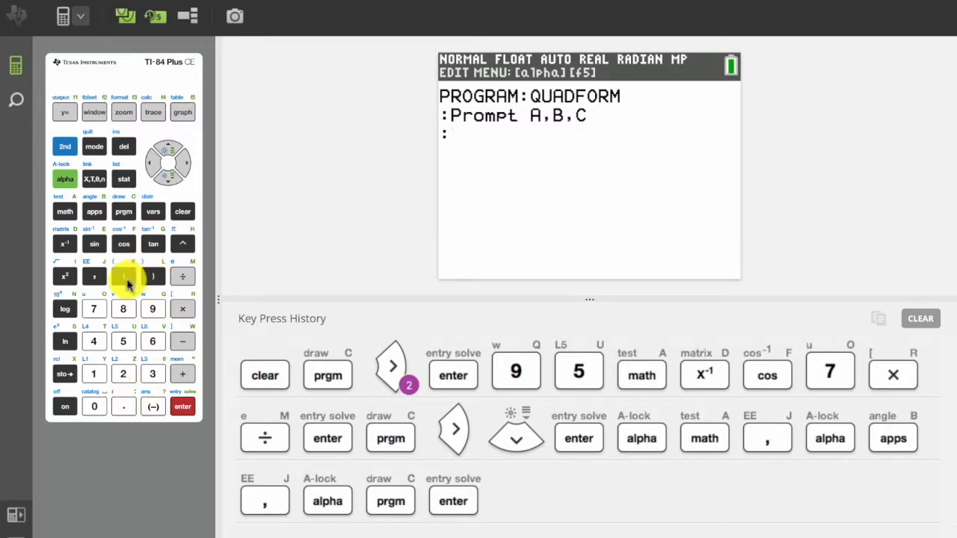
left_click(123, 276)
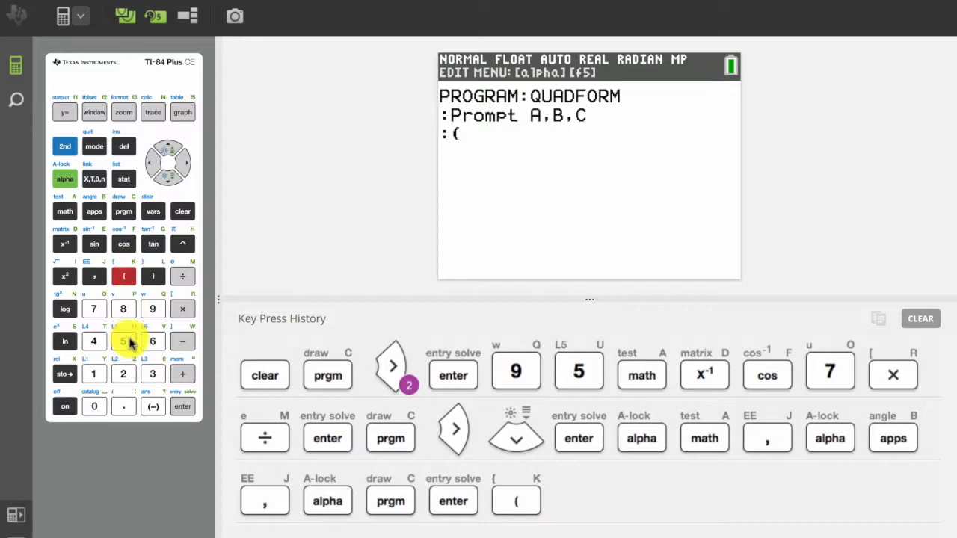
left_click(153, 407)
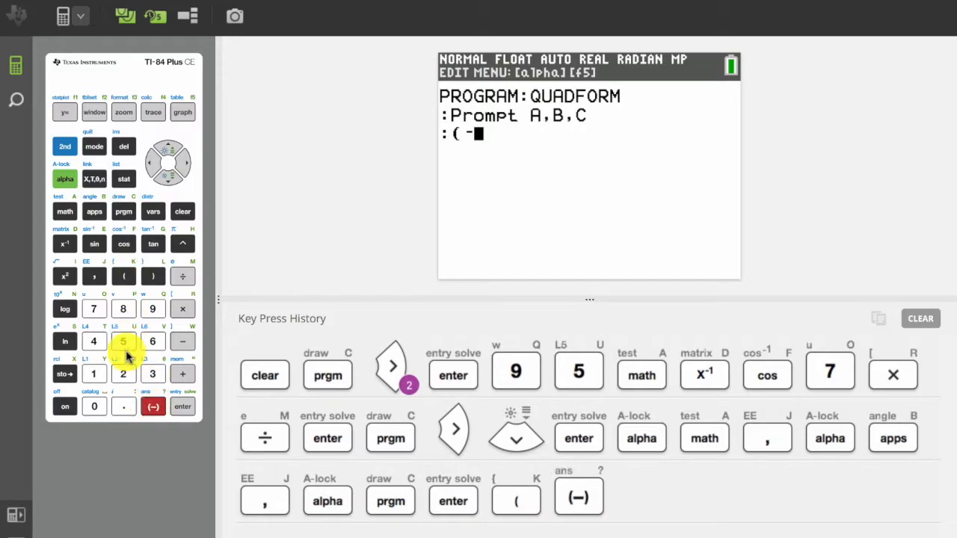
left_click(95, 211)
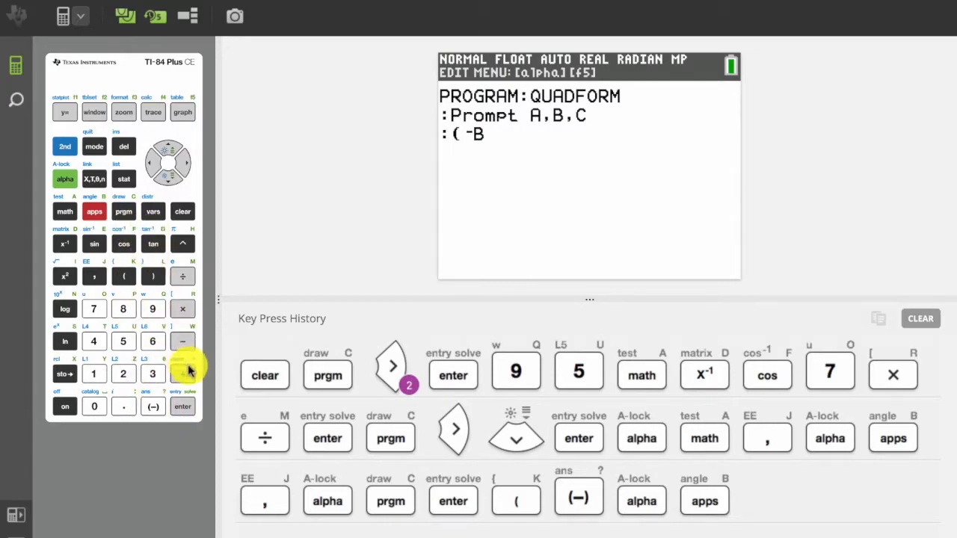
left_click(183, 374)
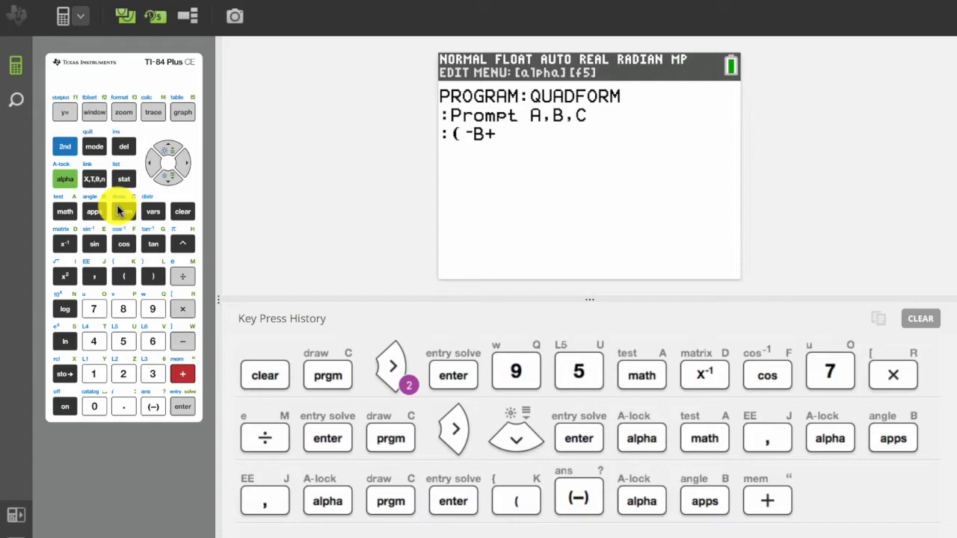
left_click(64, 146)
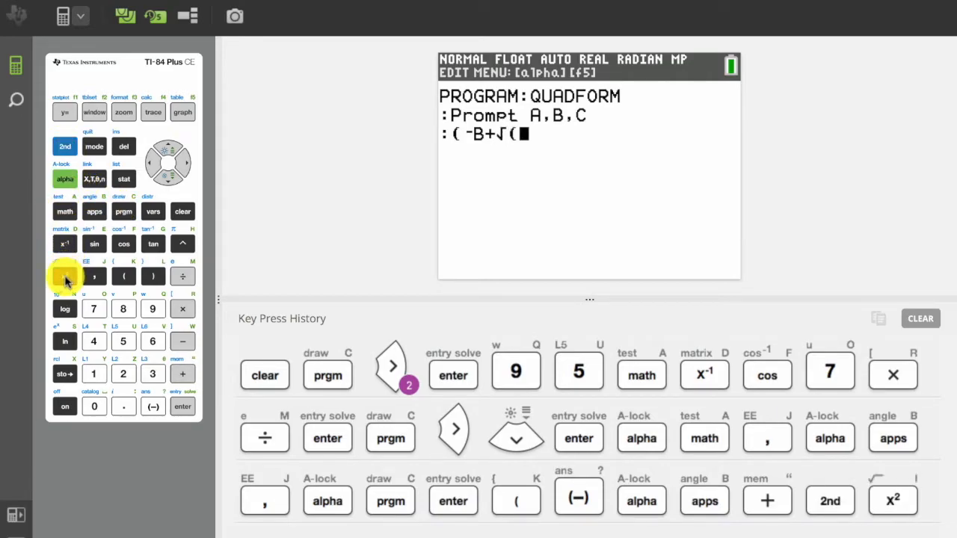
left_click(64, 179)
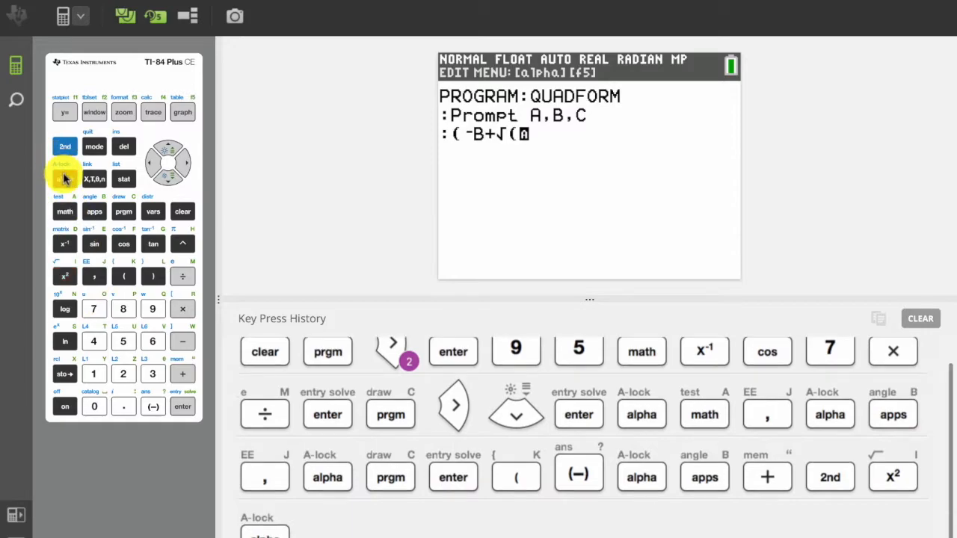
left_click(64, 275)
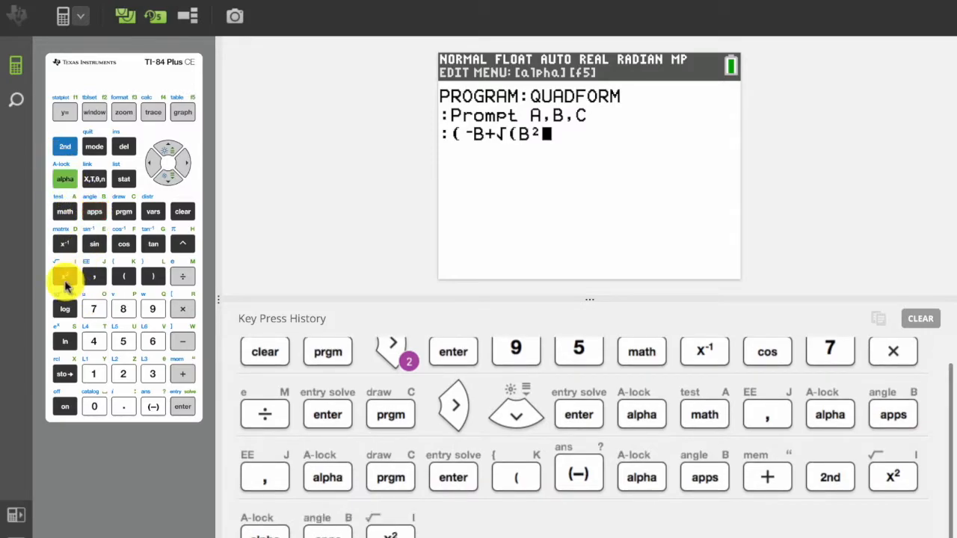
left_click(93, 341)
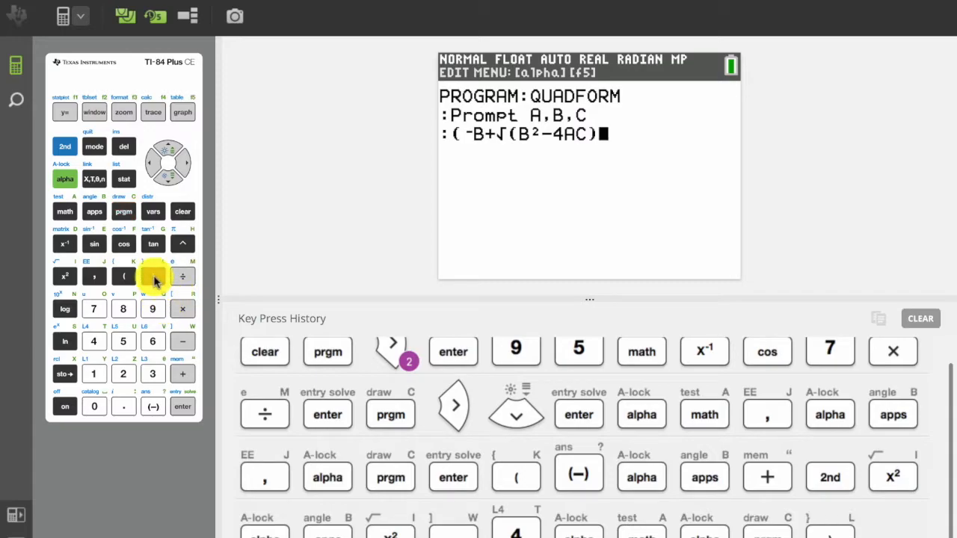
left_click(152, 275)
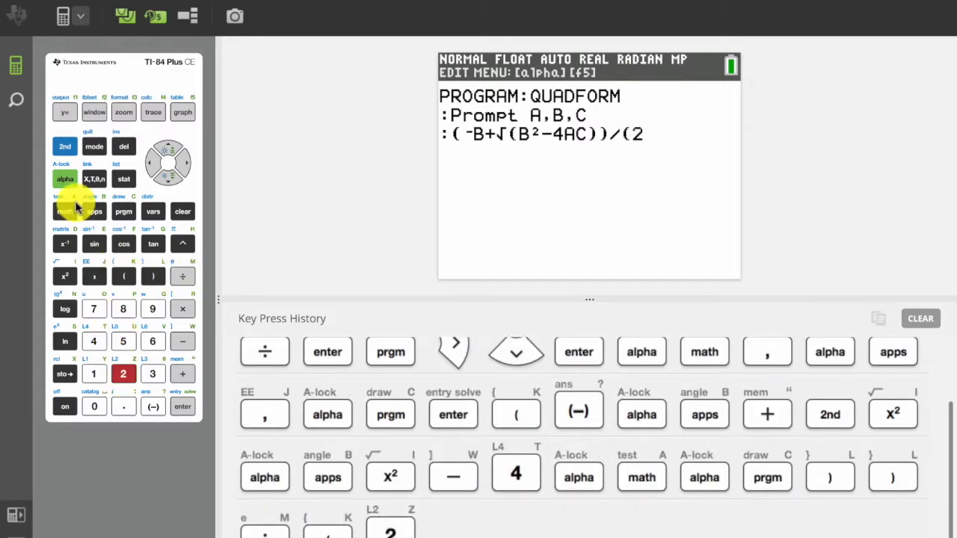
left_click(64, 211)
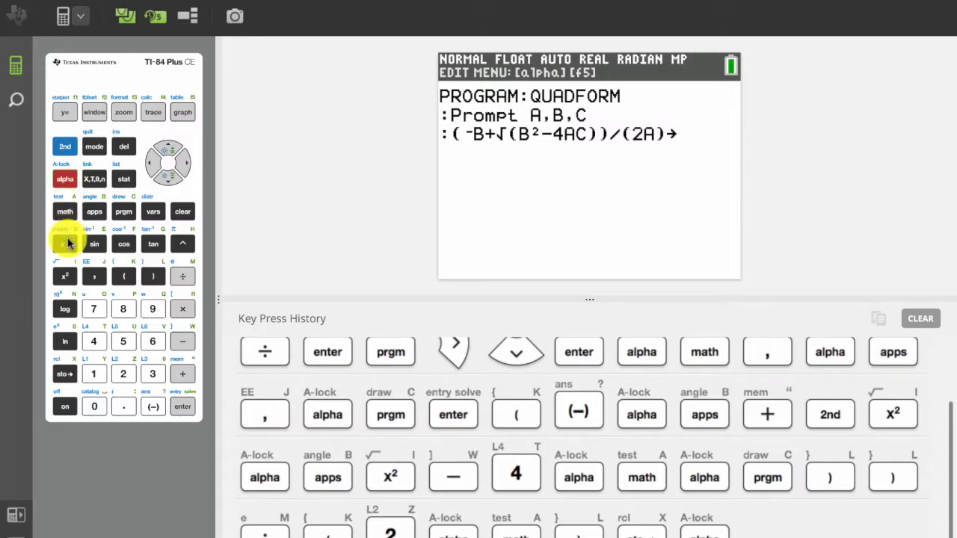
left_click(182, 407)
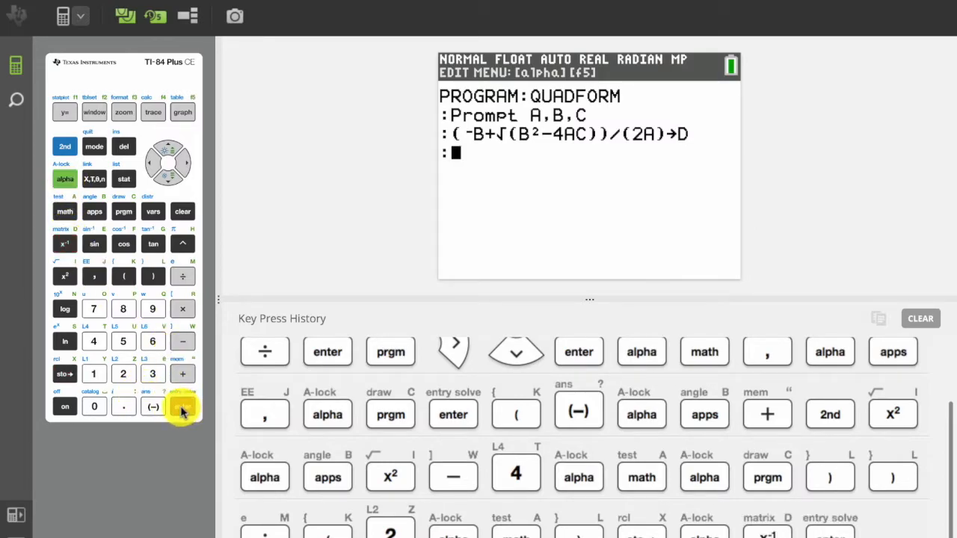
left_click(182, 407)
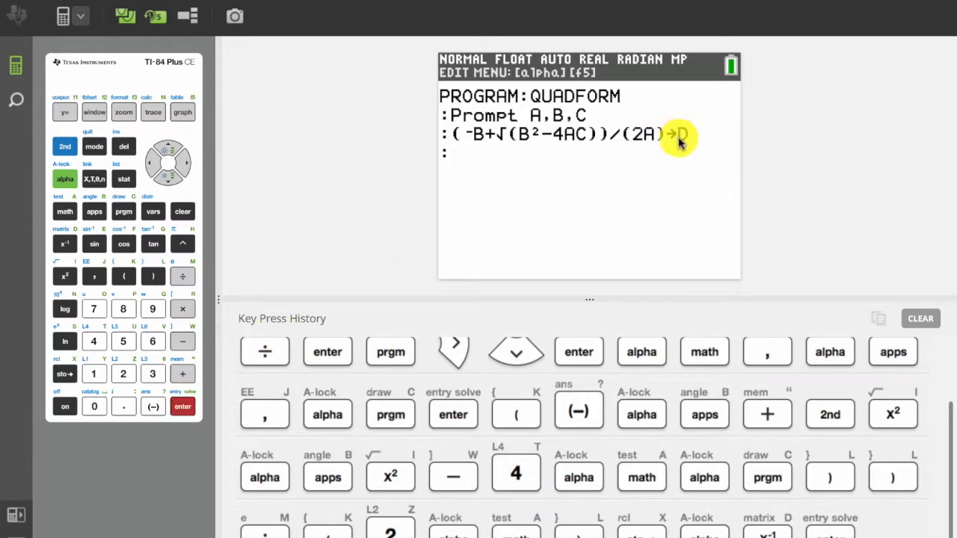
Enter the line (-B-√(B²-4AC))/(2A)→E as the third program line
key("enter")
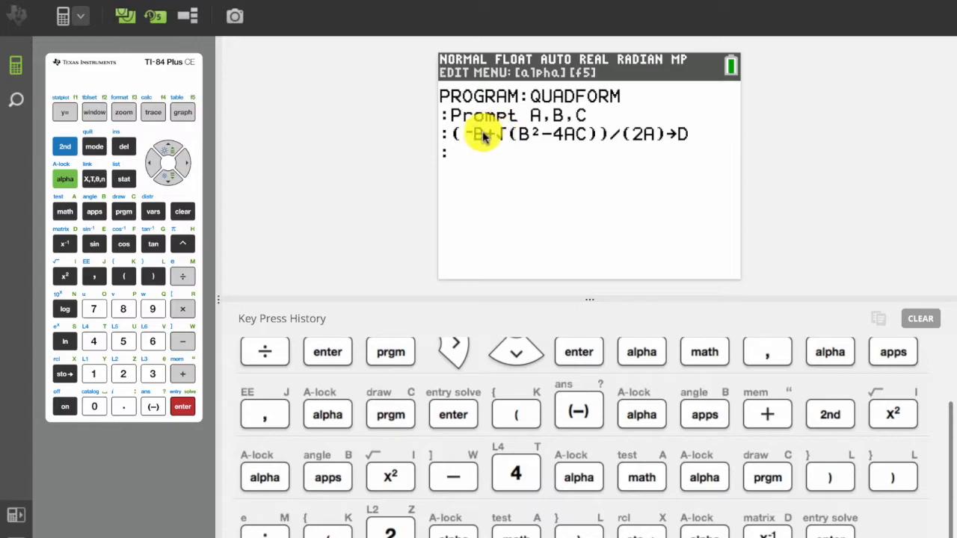
left_click(122, 275)
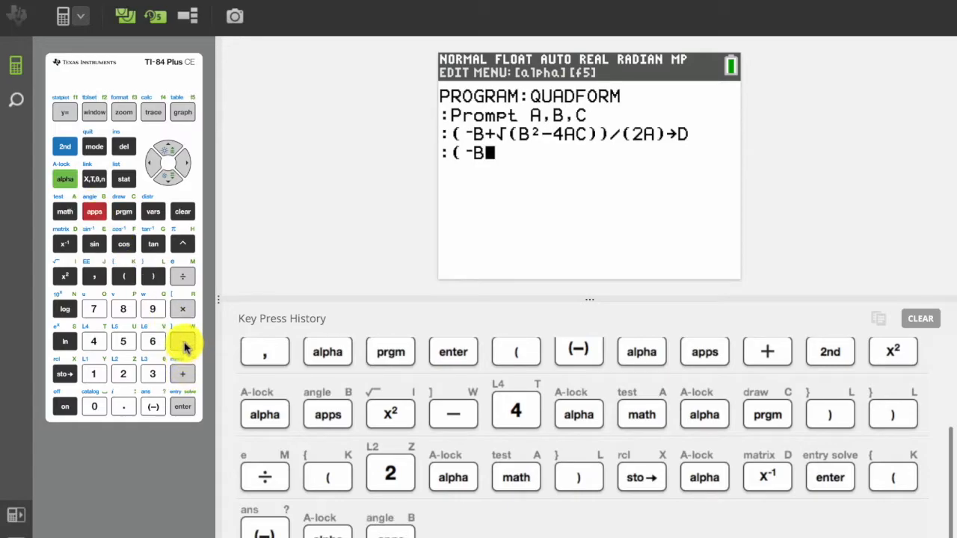
left_click(182, 341)
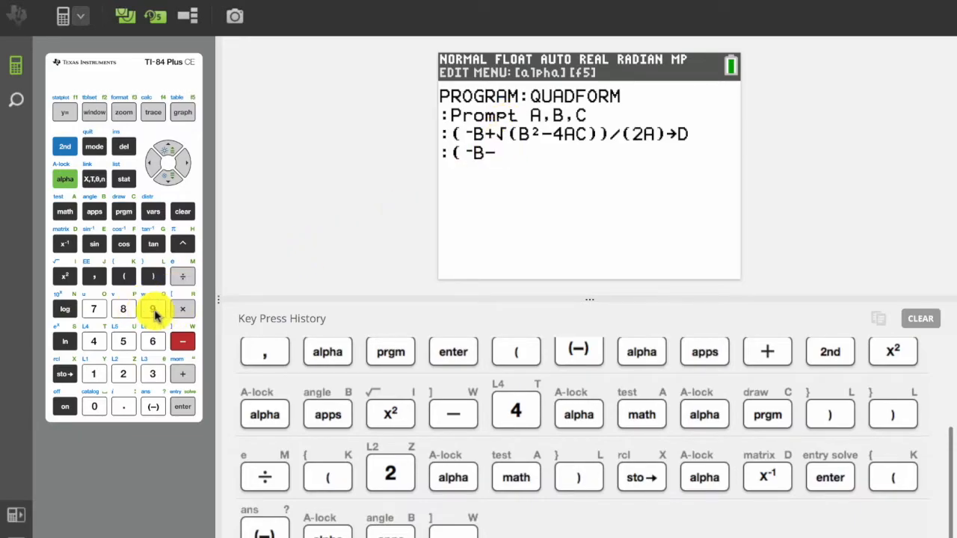
left_click(183, 341)
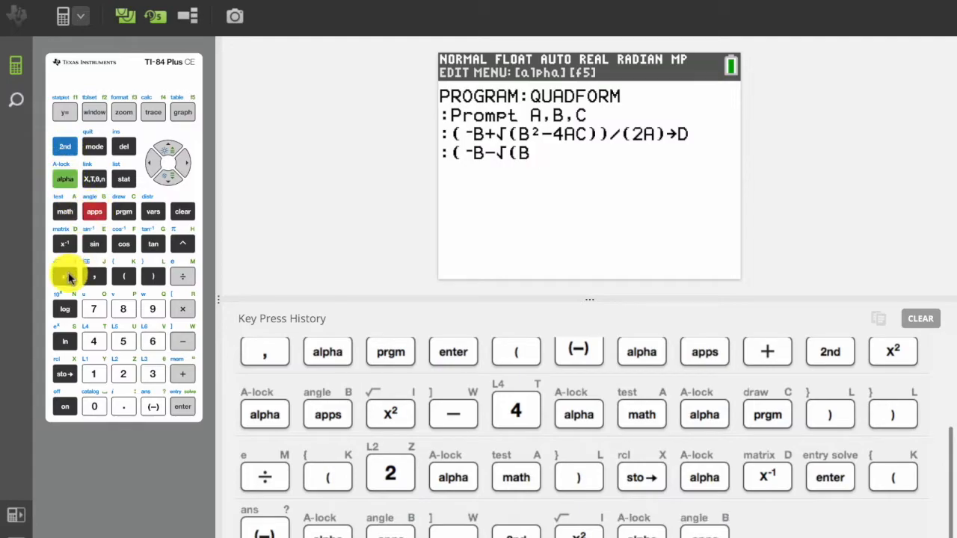
left_click(92, 343)
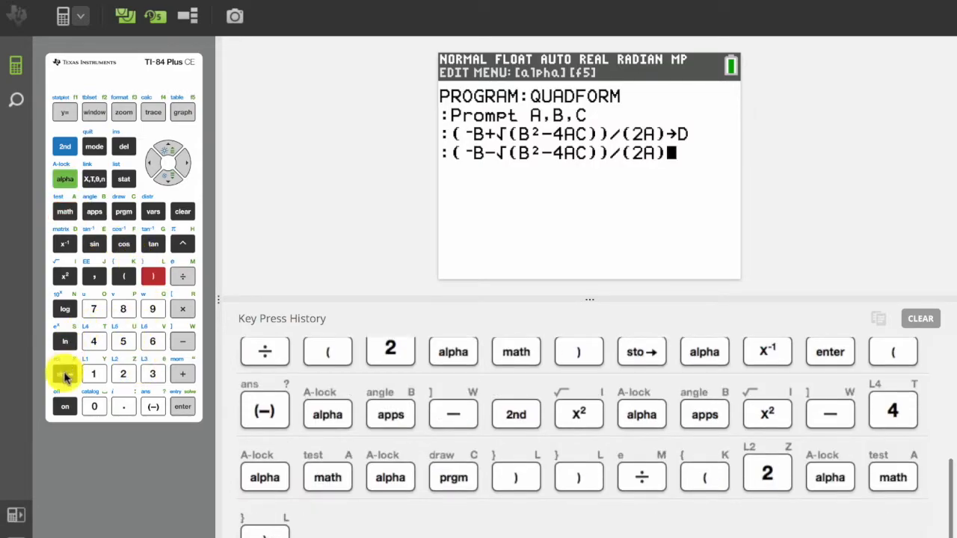
left_click(64, 179)
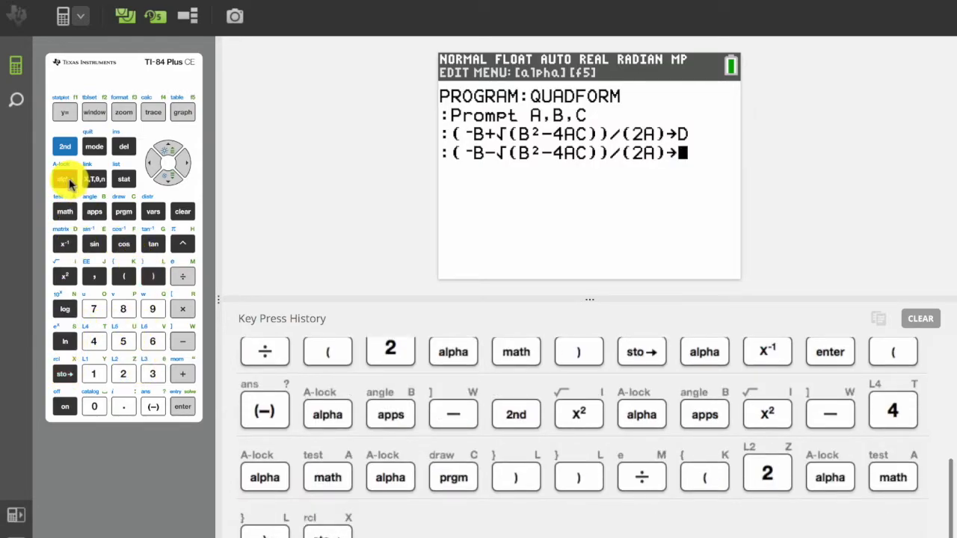
left_click(94, 244)
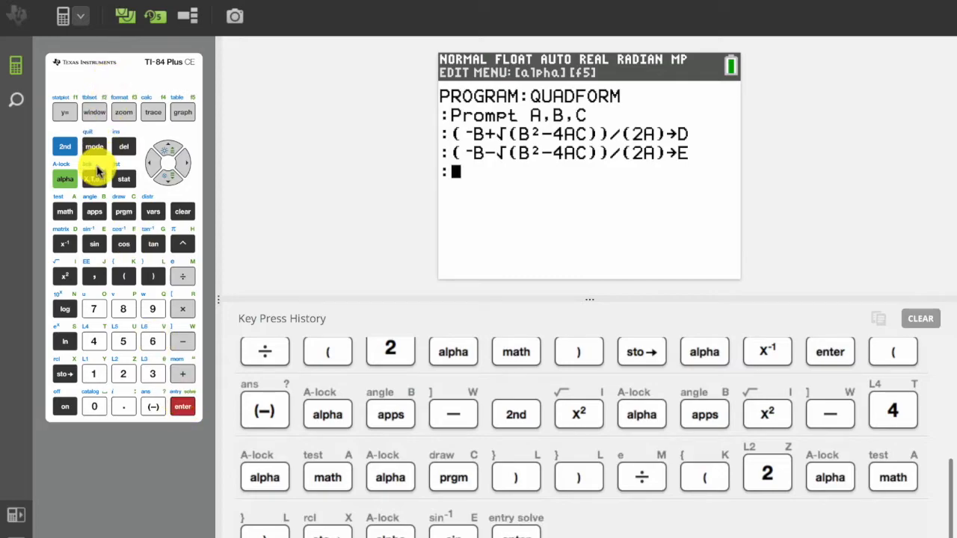
Add the line Disp D,E and quit the editor to the home screen
left_click(122, 211)
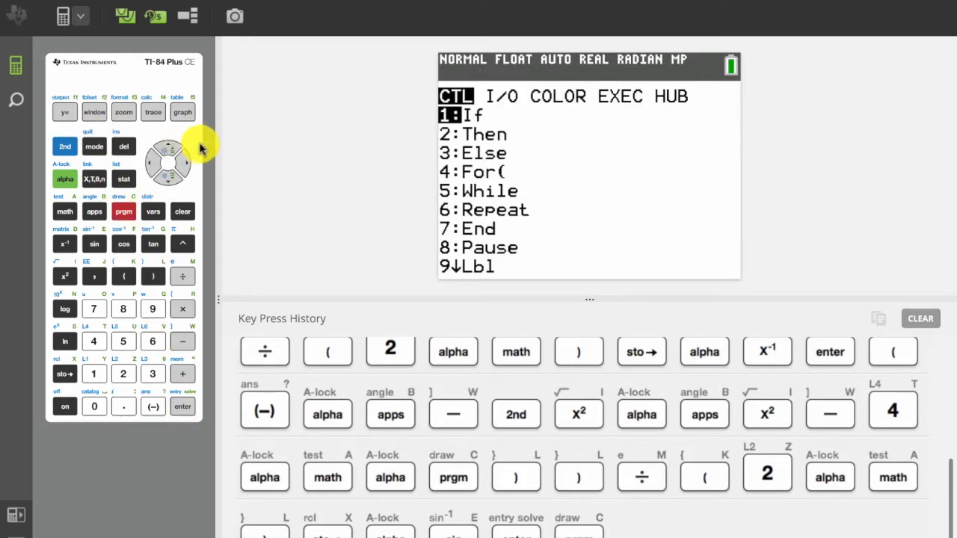
left_click(187, 163)
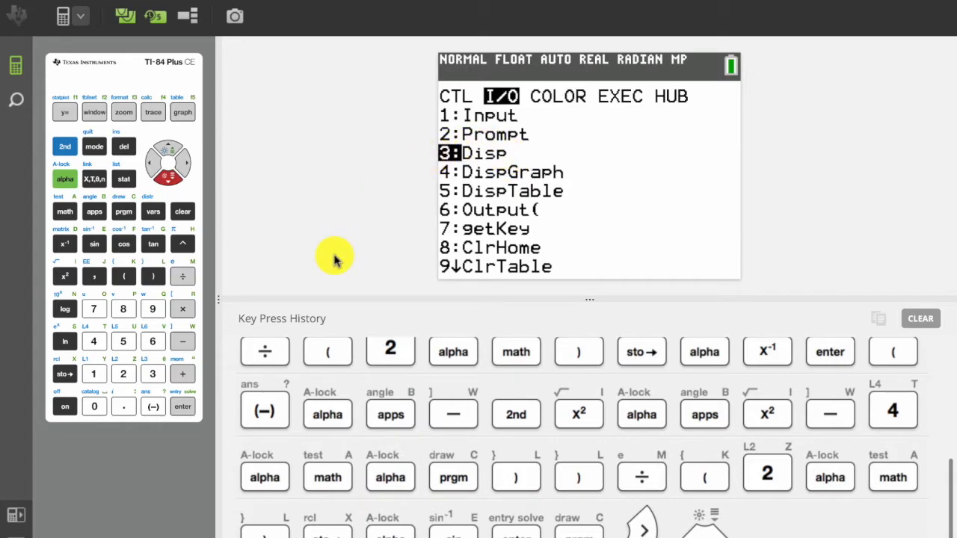
mouse_move(247, 380)
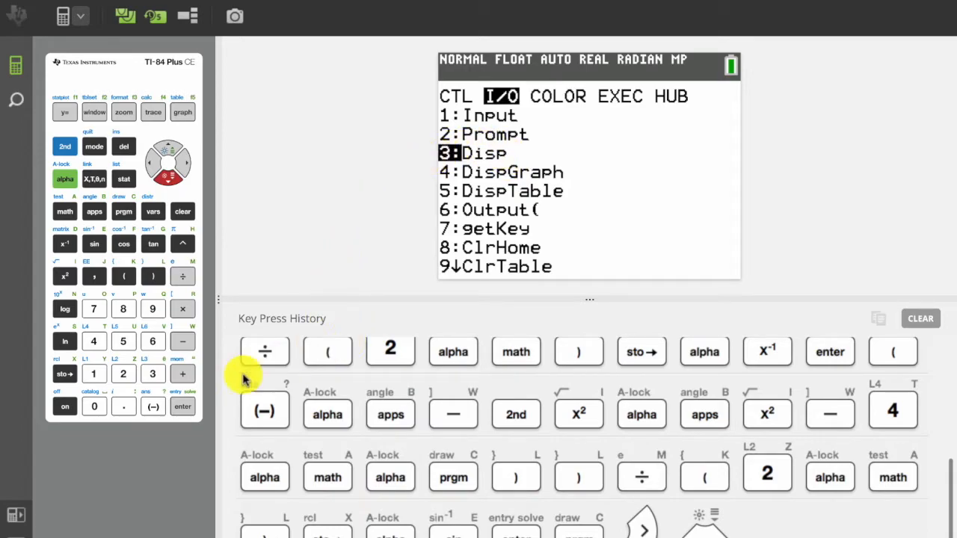
left_click(182, 406)
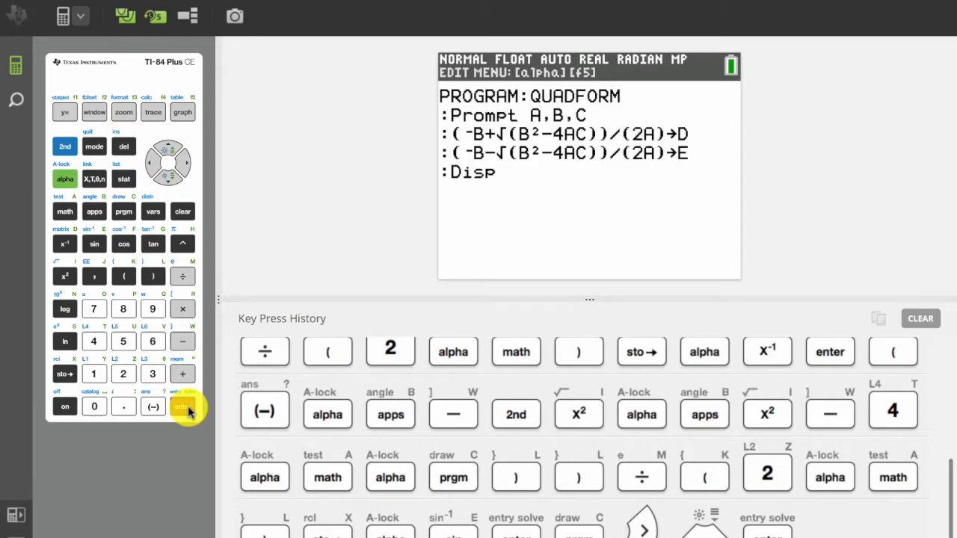
left_click(182, 407)
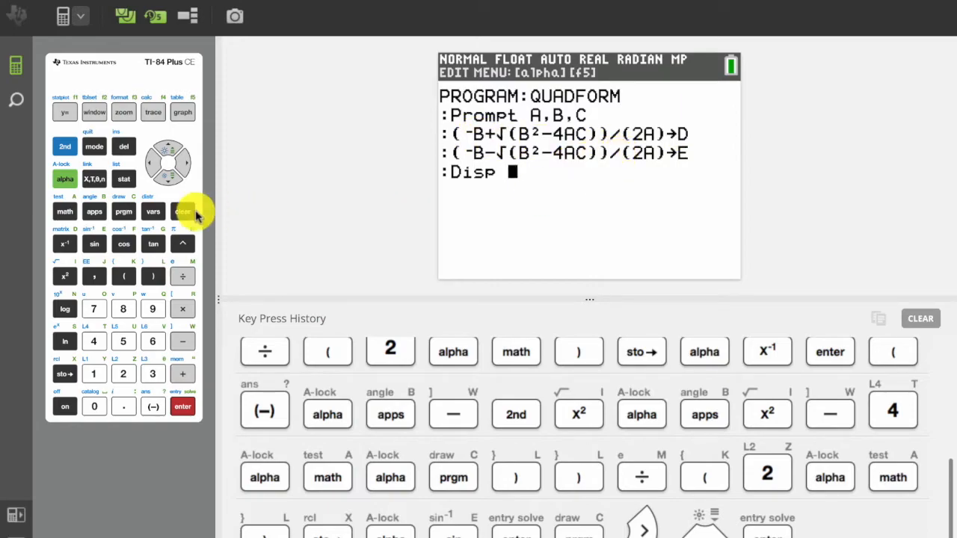
mouse_move(87, 276)
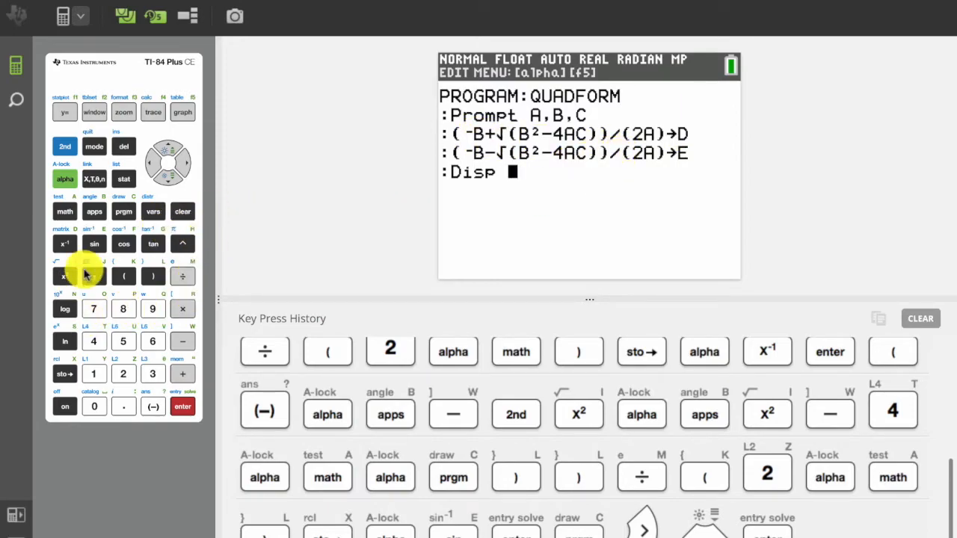
left_click(64, 243)
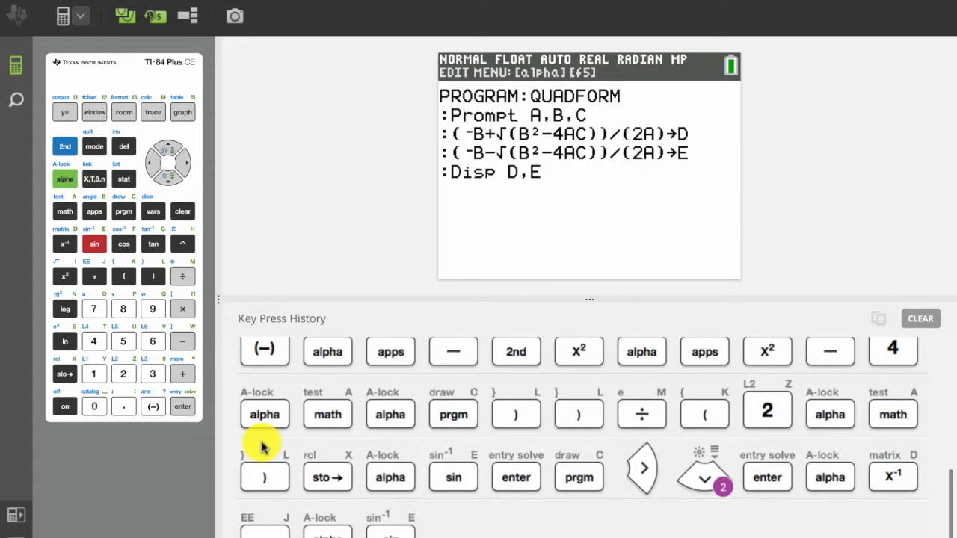
mouse_move(548, 531)
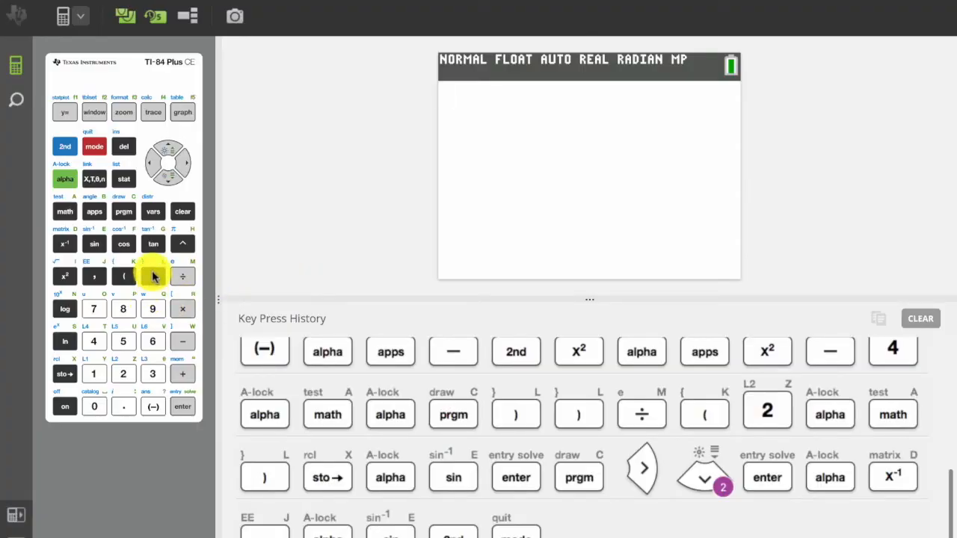
Run QUADFORM with A=1, B=-6, C=5 to get roots 5 and 1
left_click(122, 211)
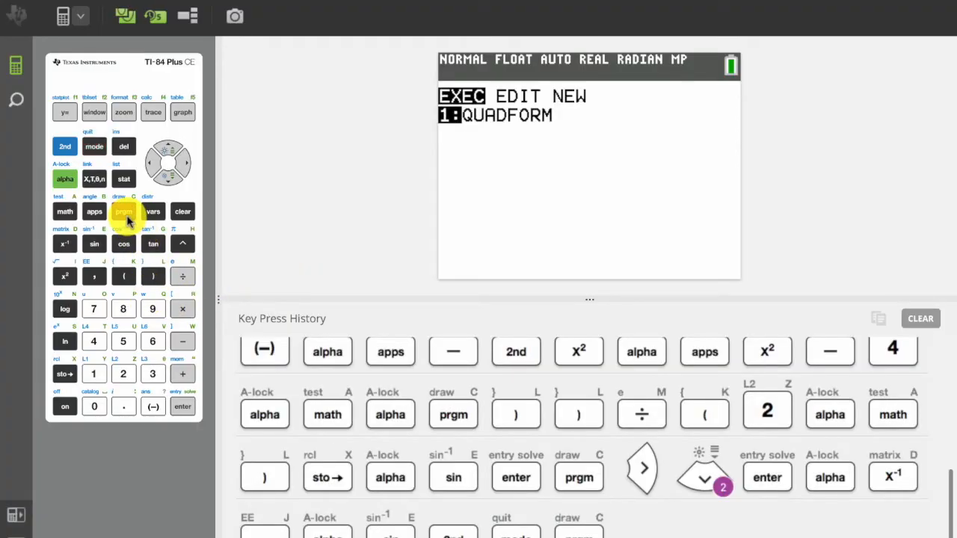
left_click(122, 211)
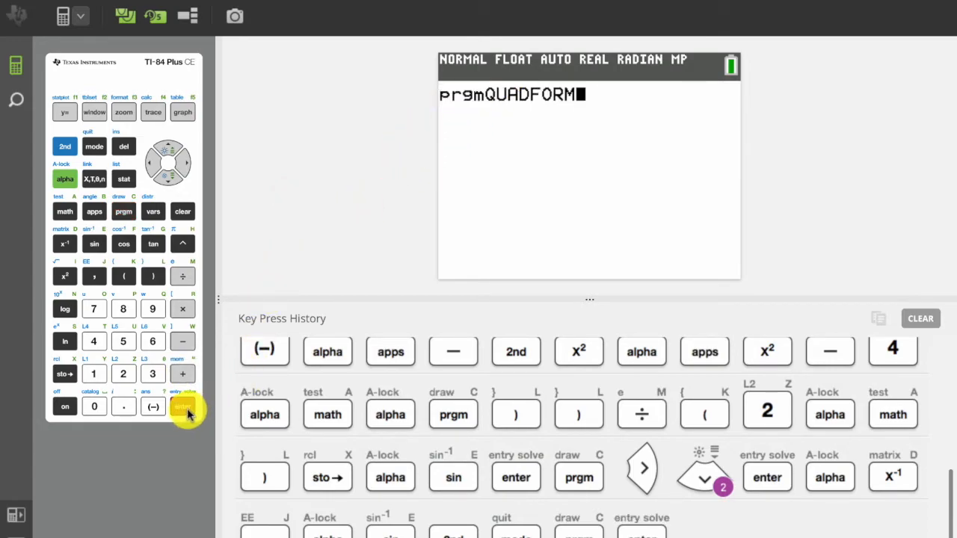
left_click(182, 406)
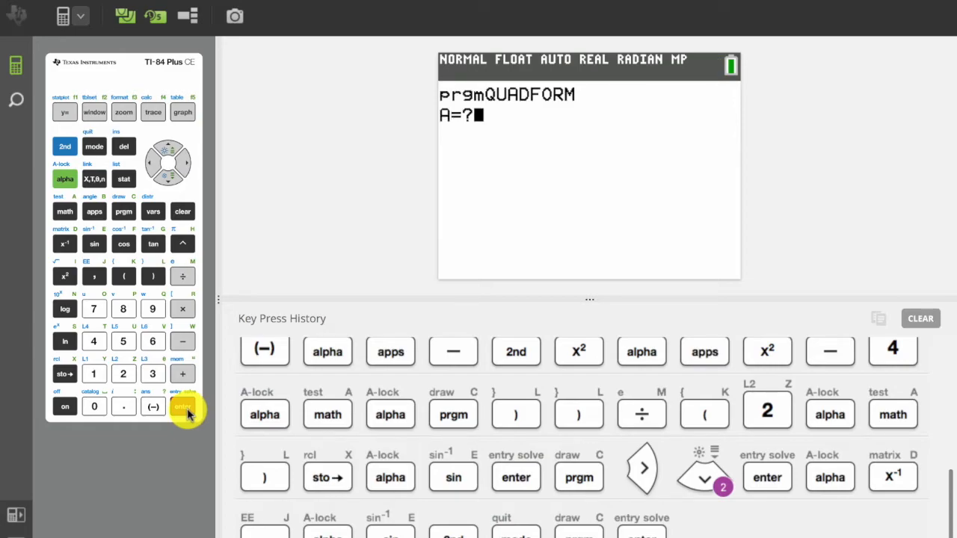
left_click(93, 374)
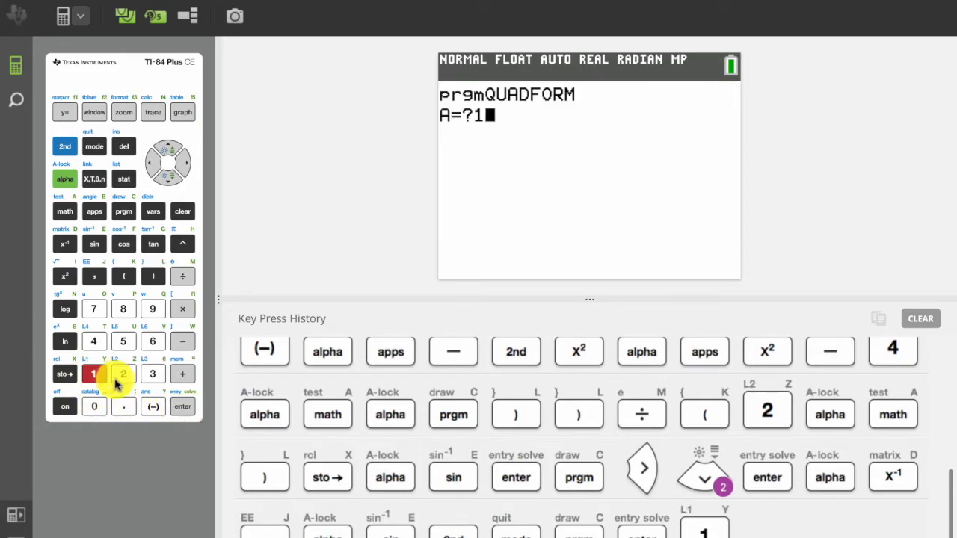
left_click(182, 406)
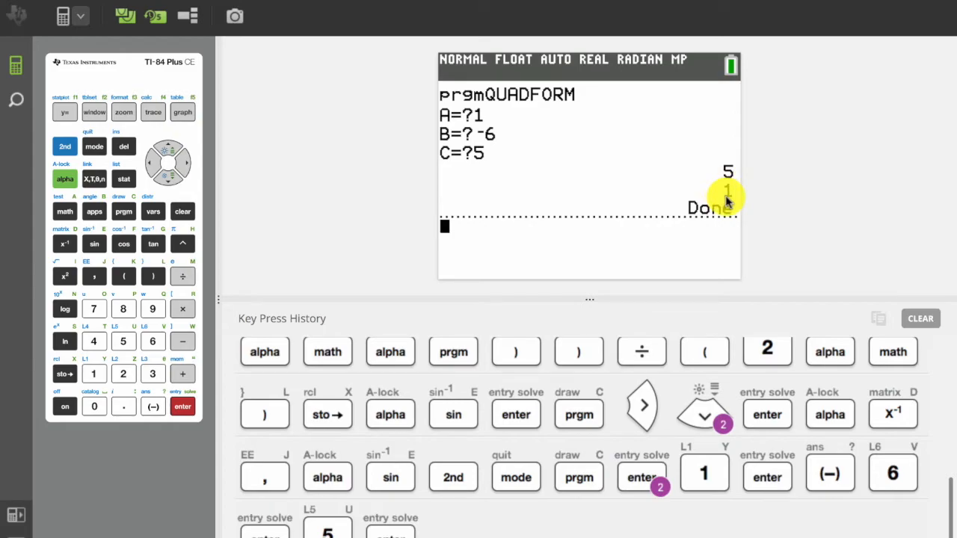
mouse_move(302, 299)
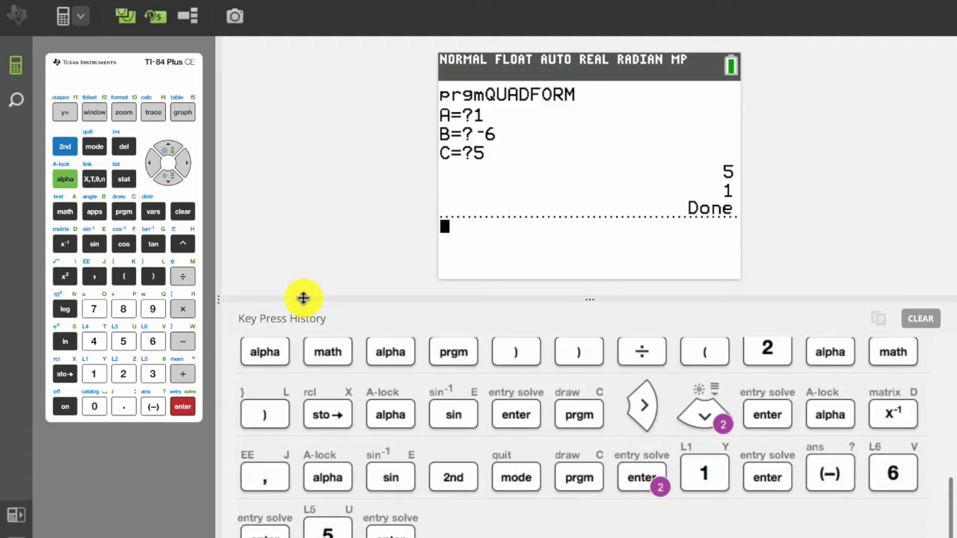
mouse_move(252, 287)
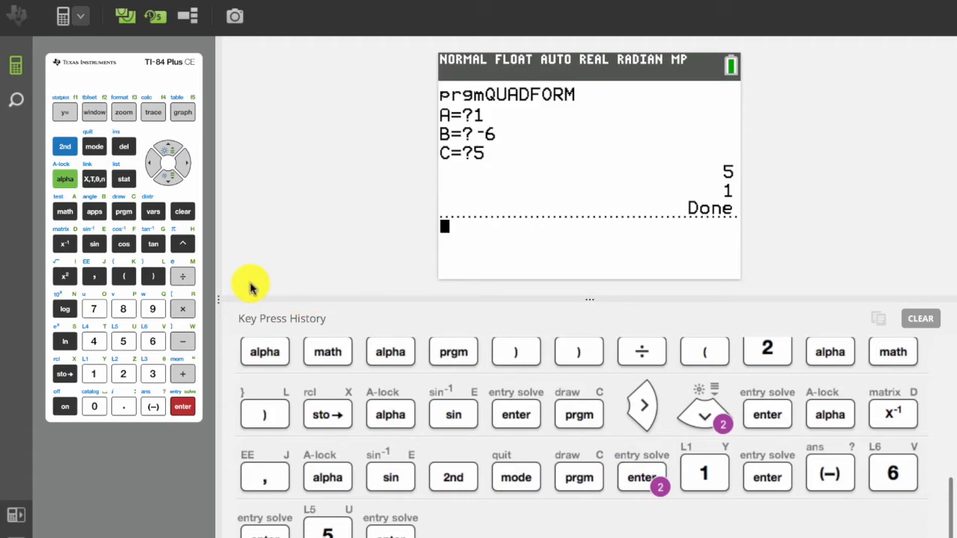
mouse_move(92, 147)
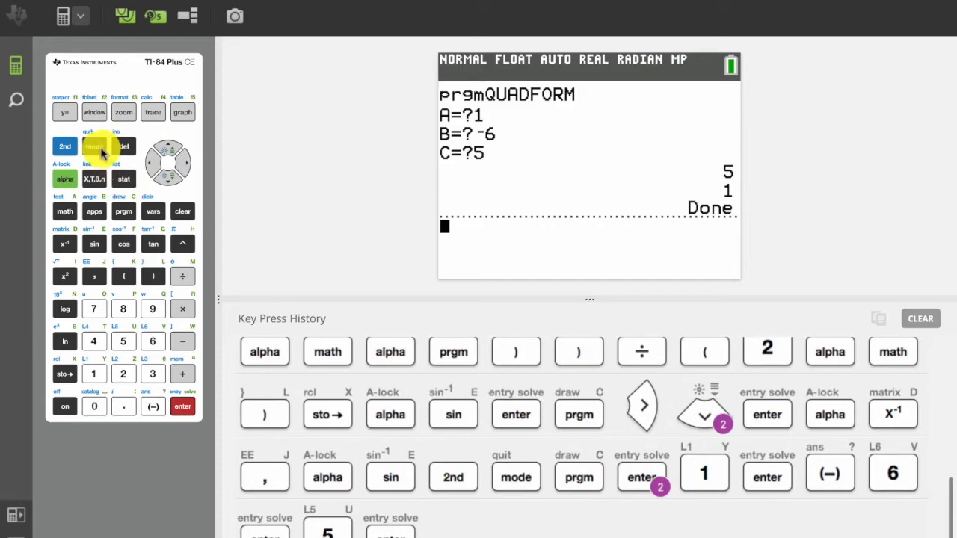
Set the mode to complex a+bi and reopen the program list
left_click(94, 147)
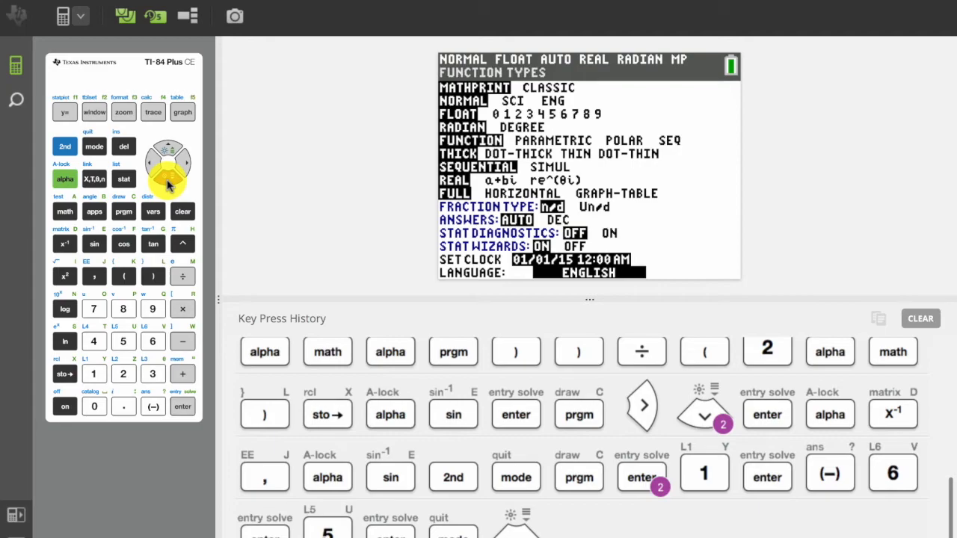
left_click(161, 176)
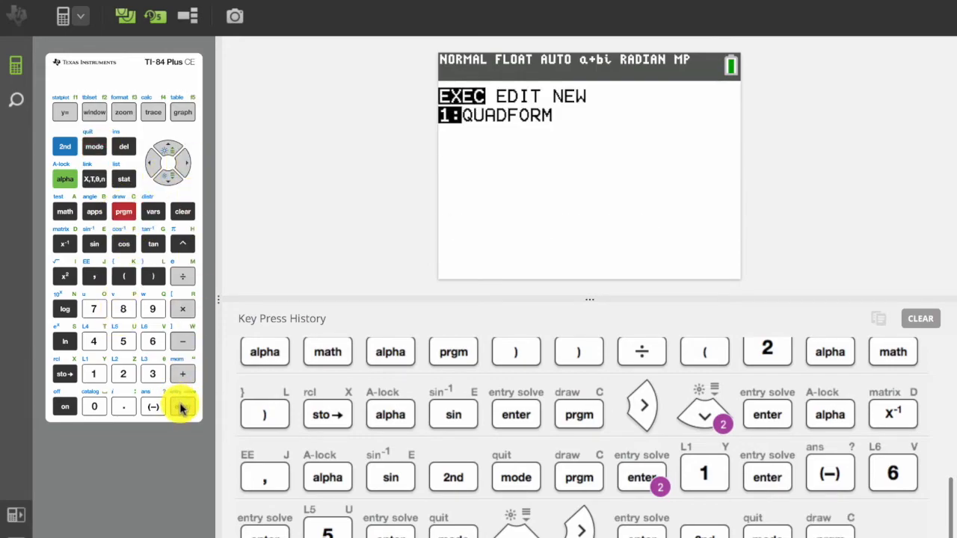
Run QUADFORM with A=1, B=-6, C=10 to get roots 3+i and 3-i
left_click(153, 407)
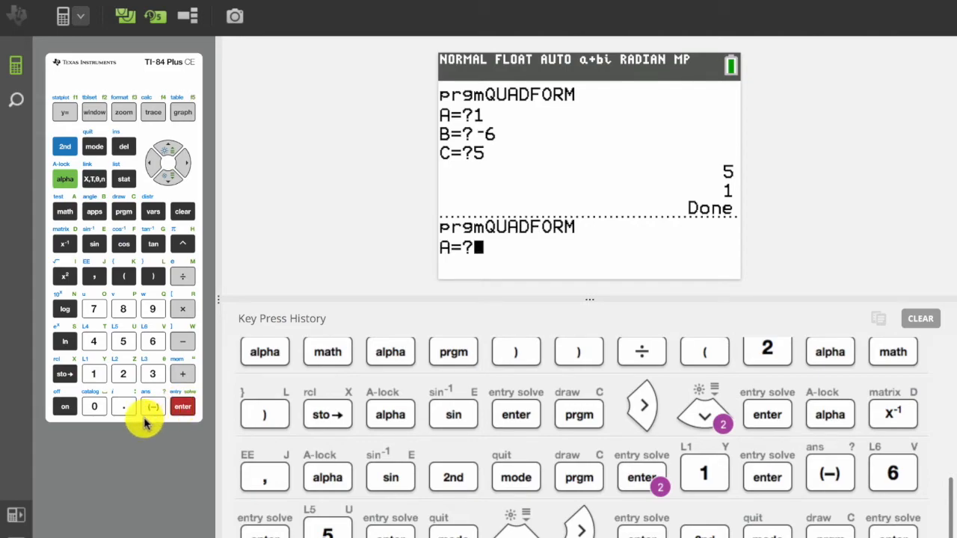
left_click(93, 374)
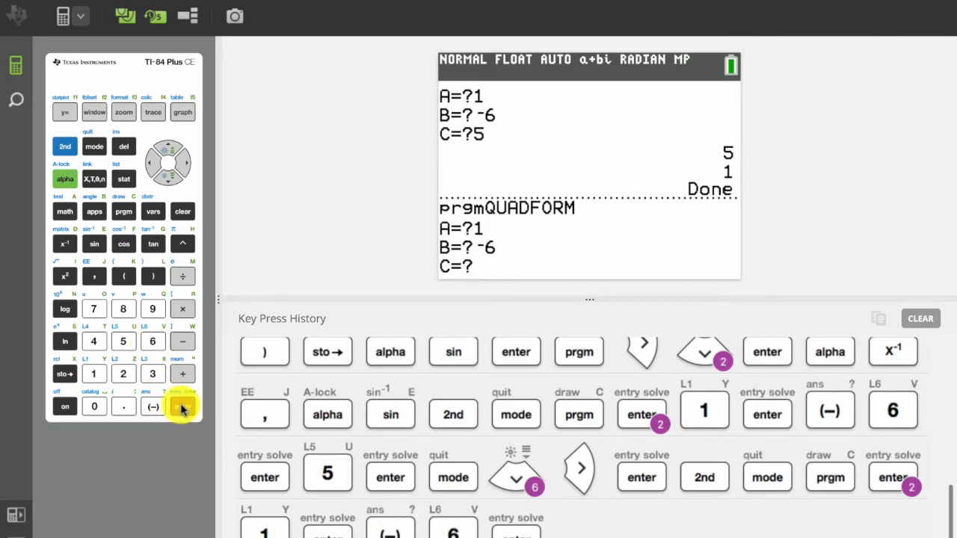
left_click(93, 407)
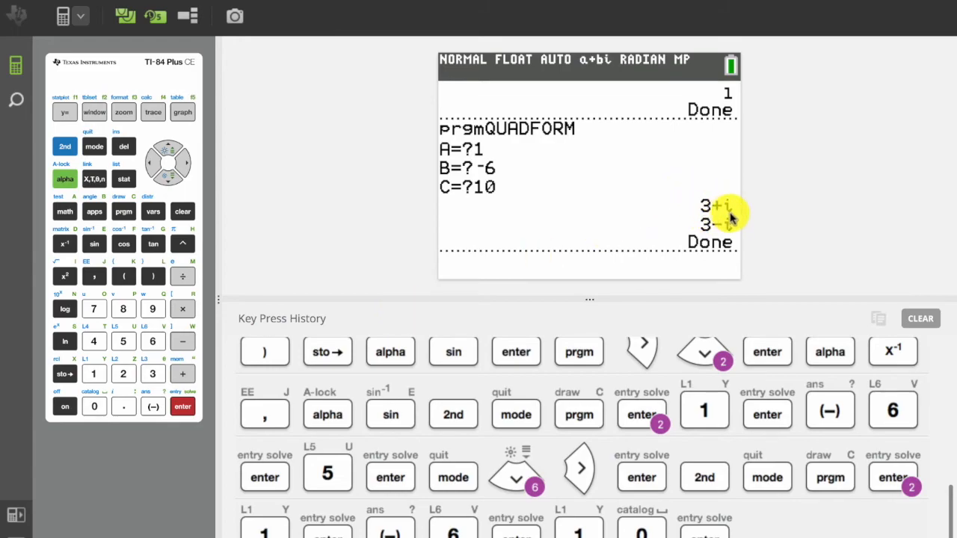
mouse_move(580, 251)
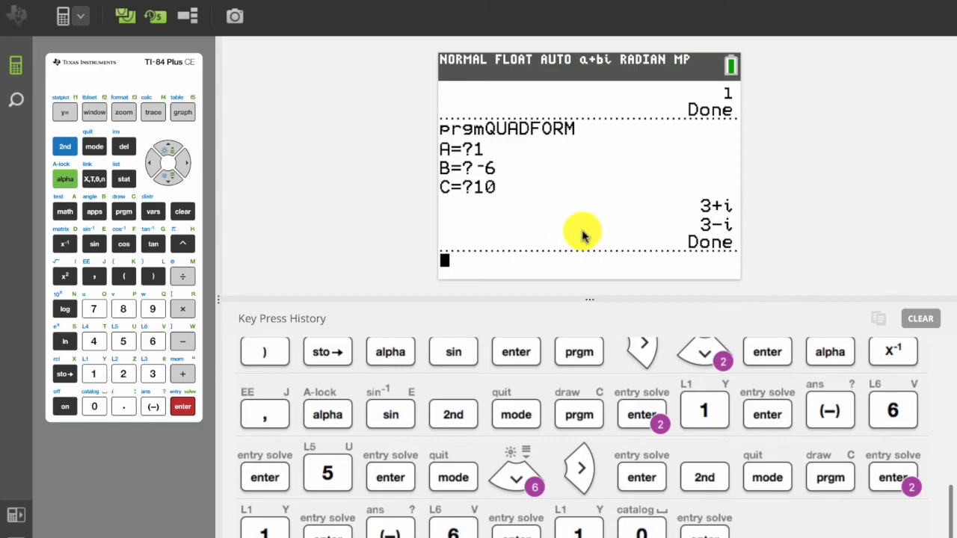
mouse_move(362, 257)
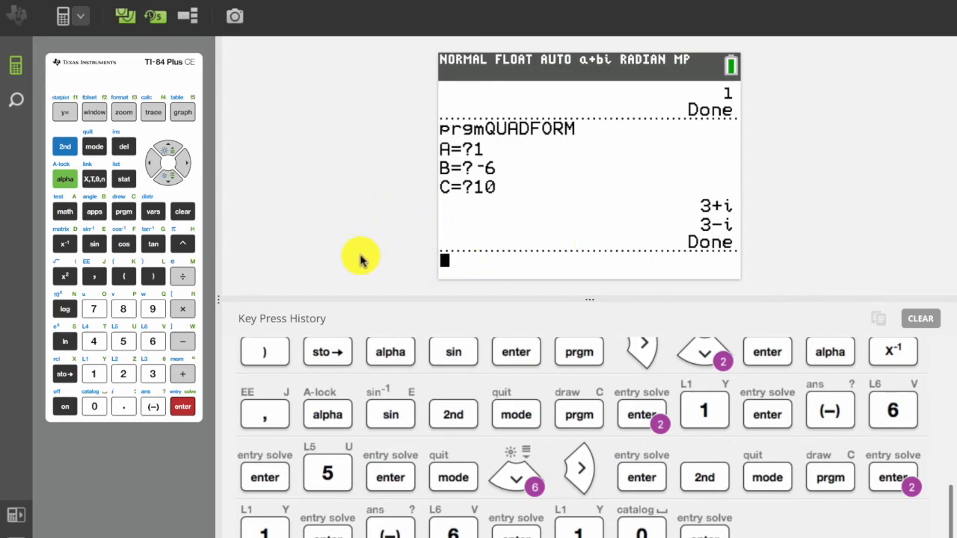
mouse_move(357, 270)
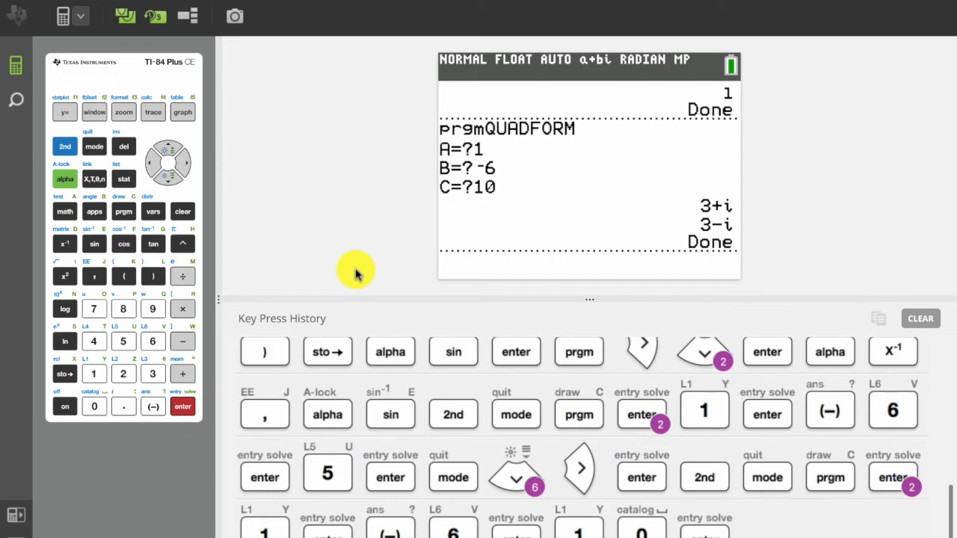
key("enter")
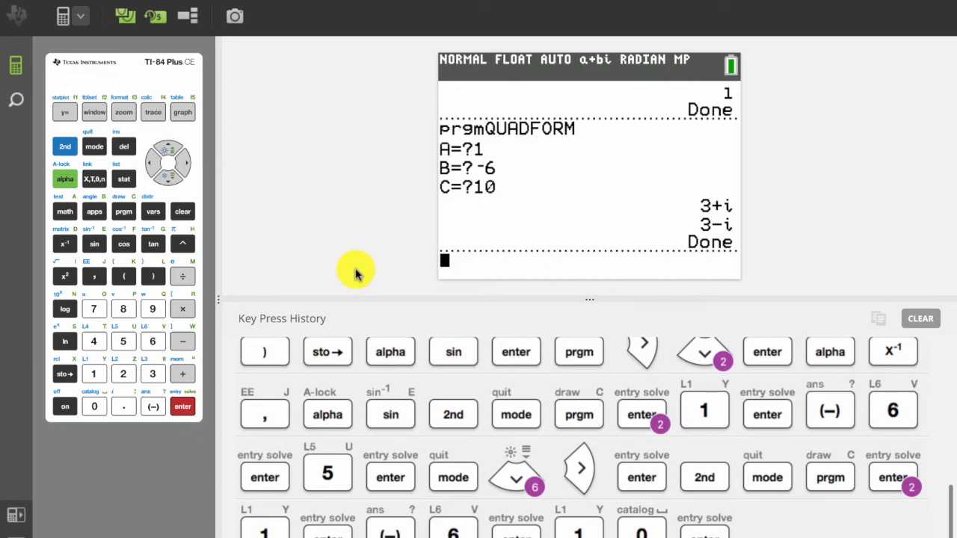